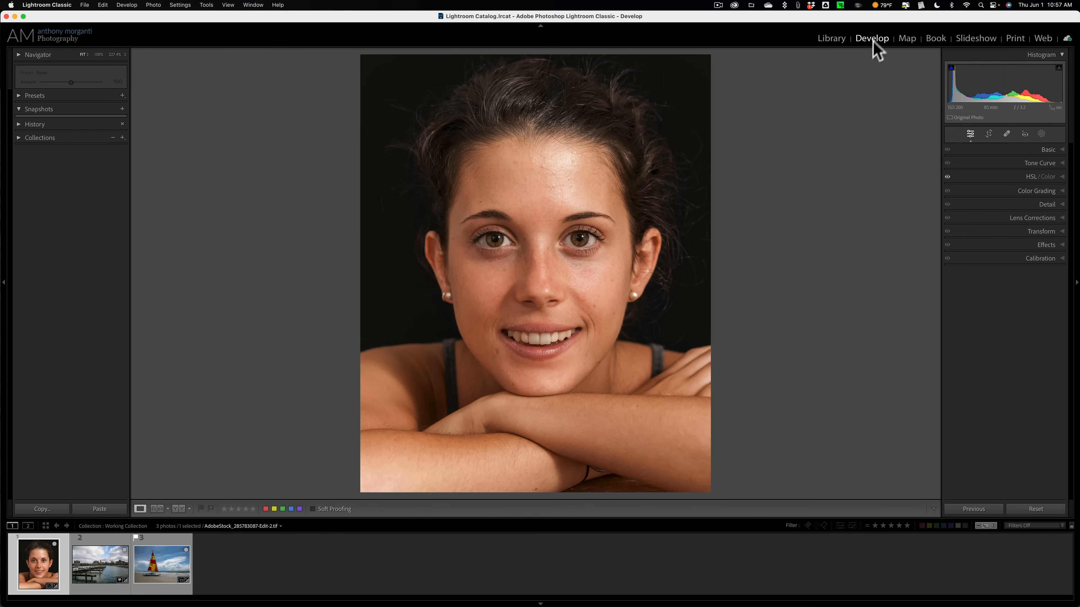
mouse_move(26, 103)
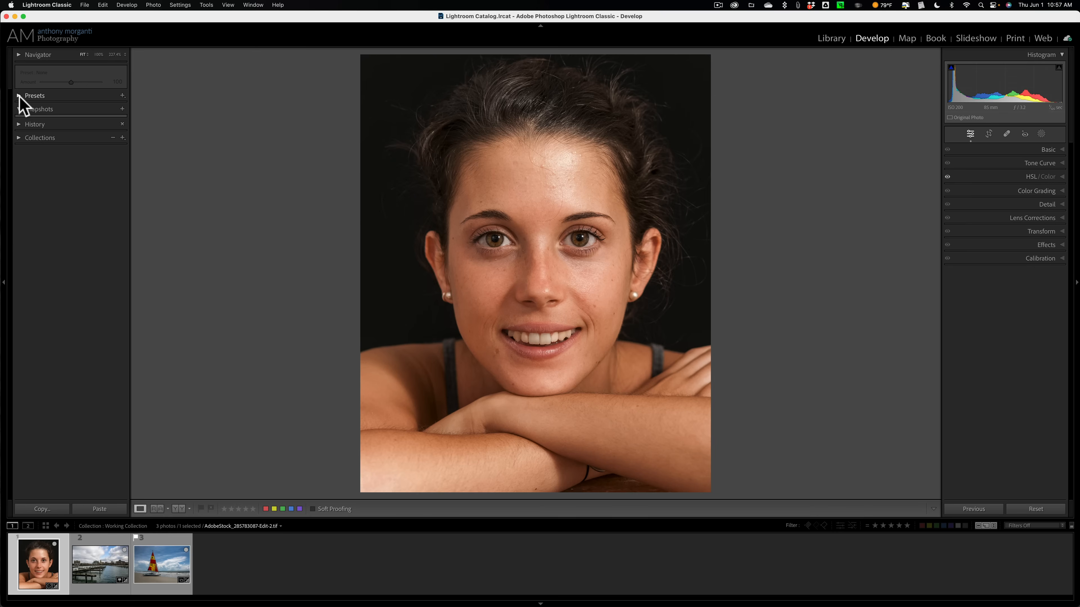
Expand the Presets panel to reveal groups like Portraiture and Adaptive: Portrait
click(34, 95)
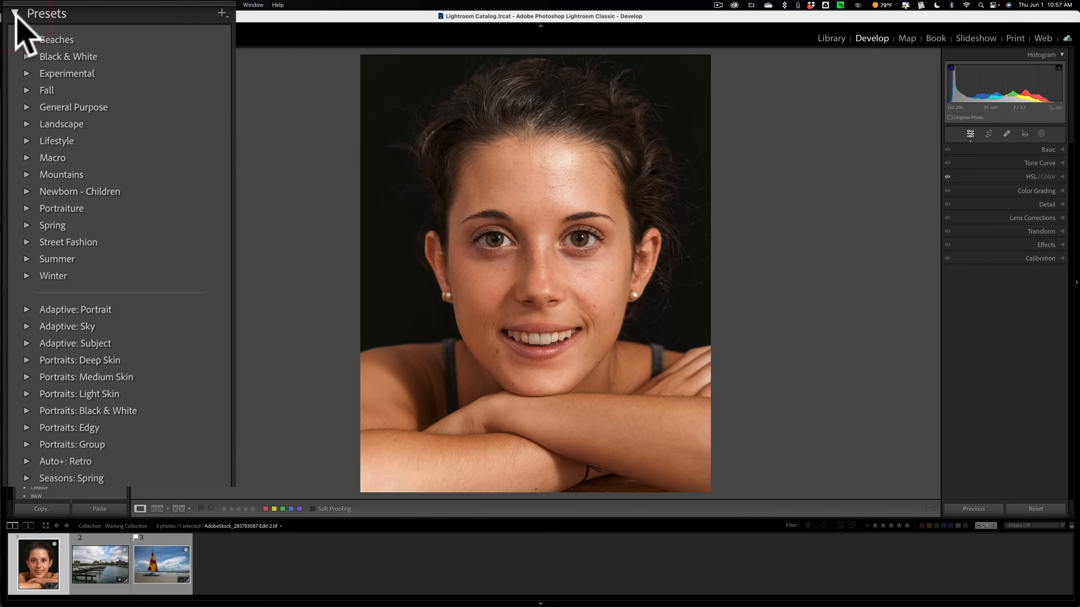
mouse_move(179, 96)
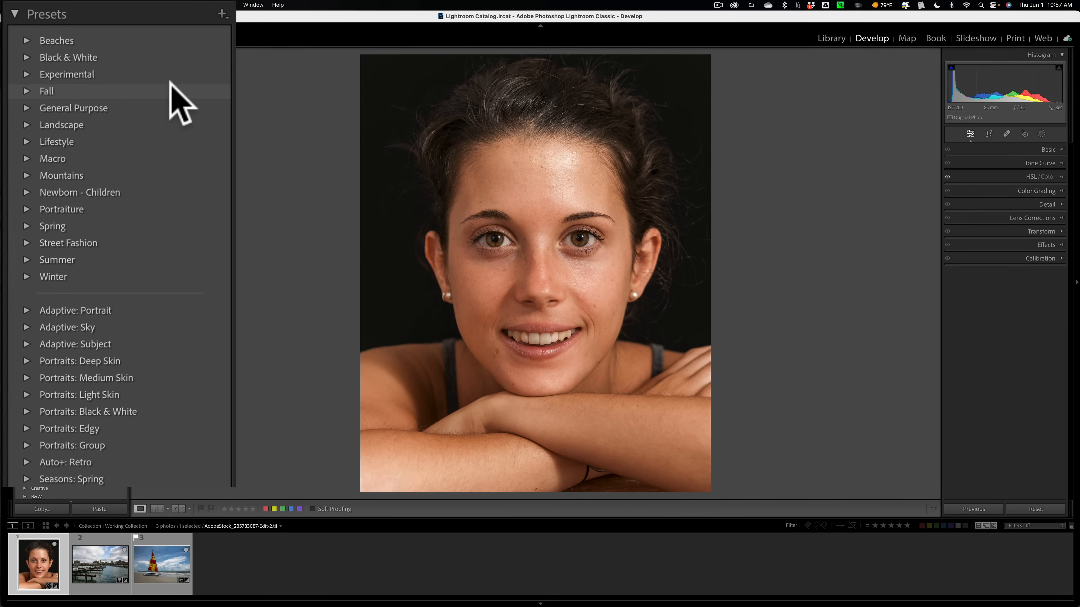
mouse_move(145, 59)
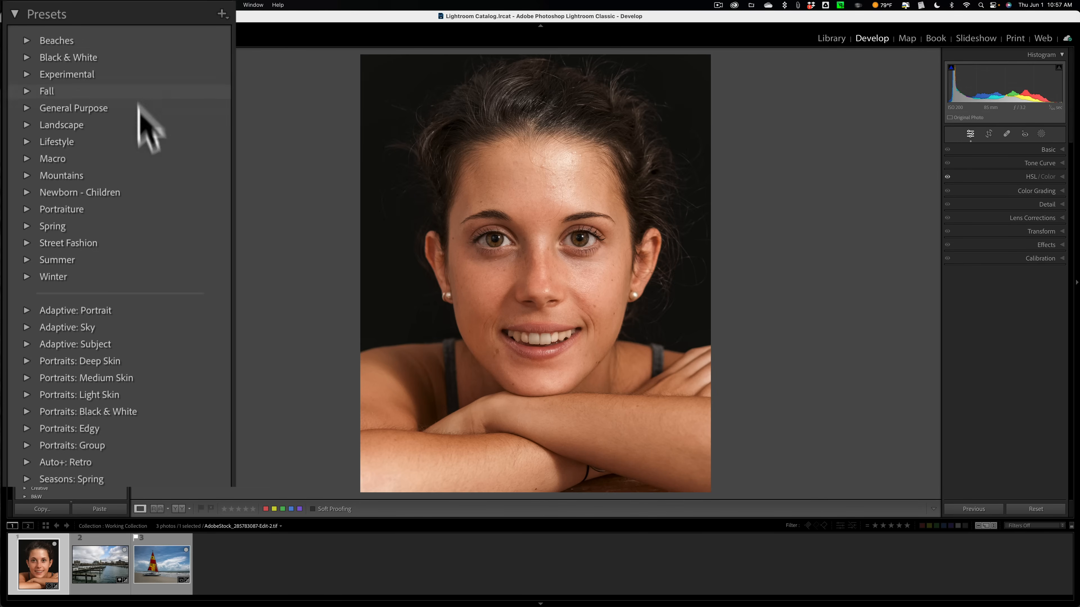
mouse_move(157, 337)
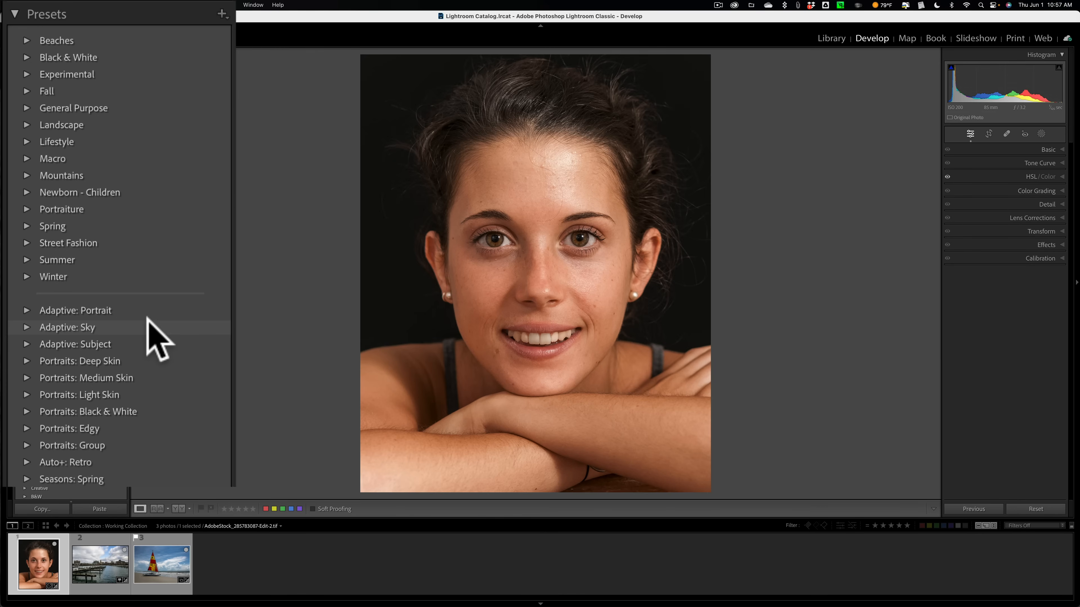
mouse_move(96, 310)
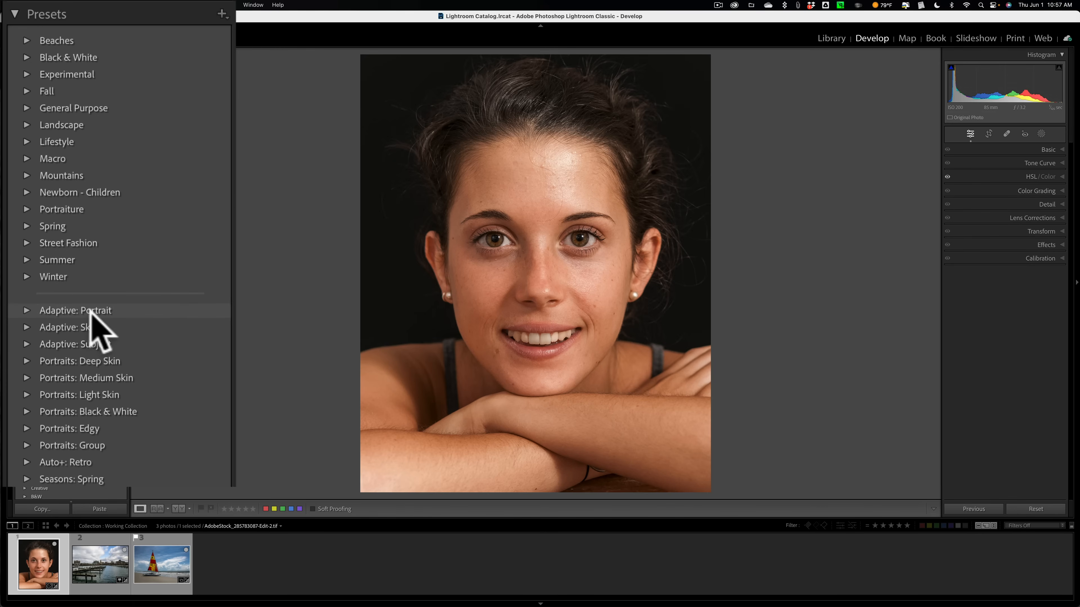
mouse_move(101, 338)
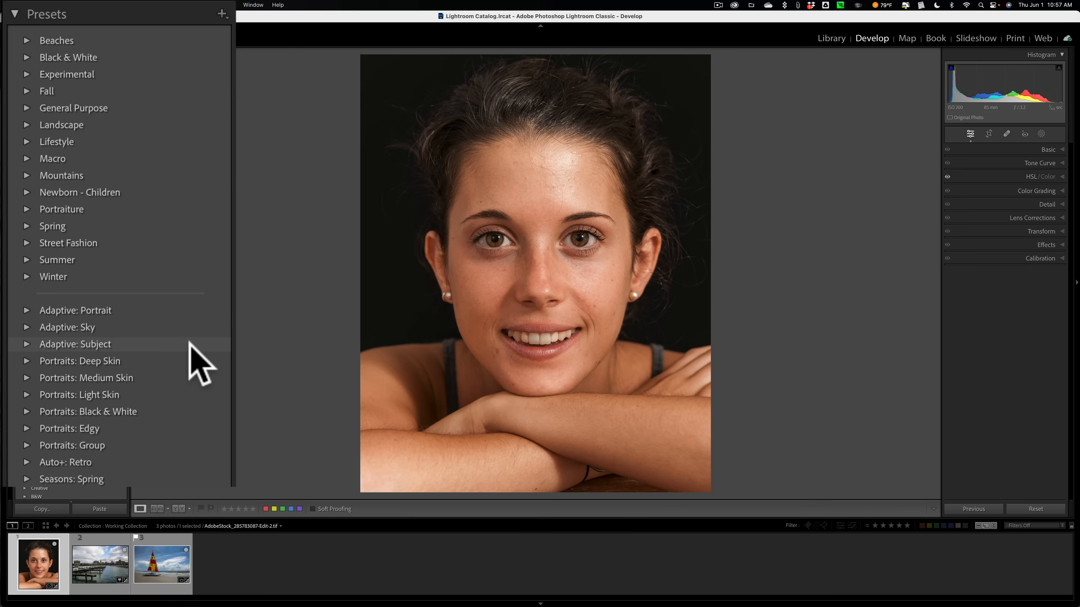
mouse_move(184, 272)
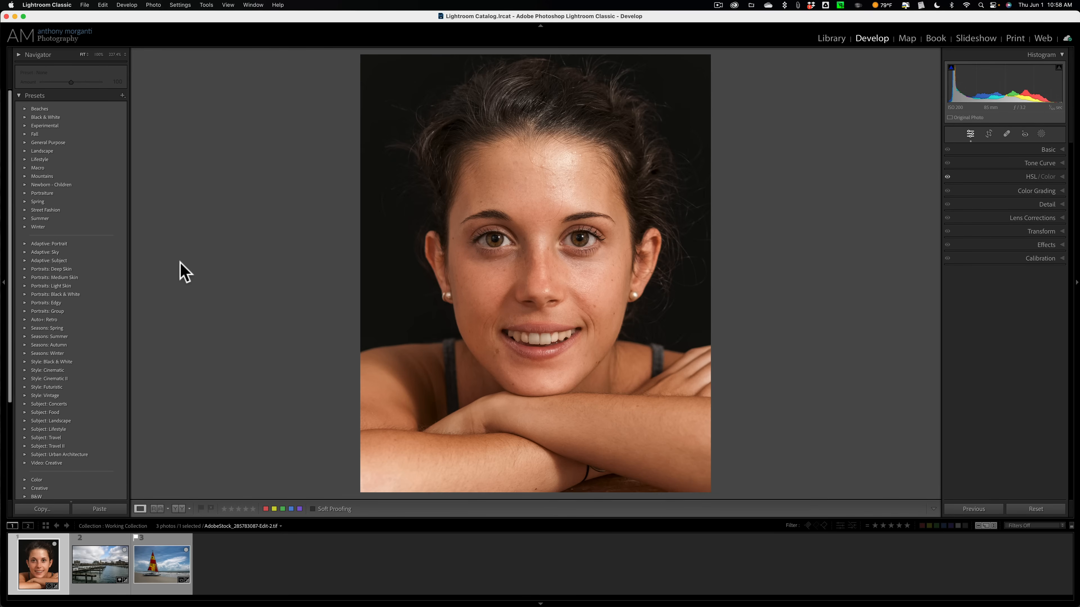
Preview the harbor skyline and sailboat photos from the Filmstrip, then return to the portrait
click(101, 564)
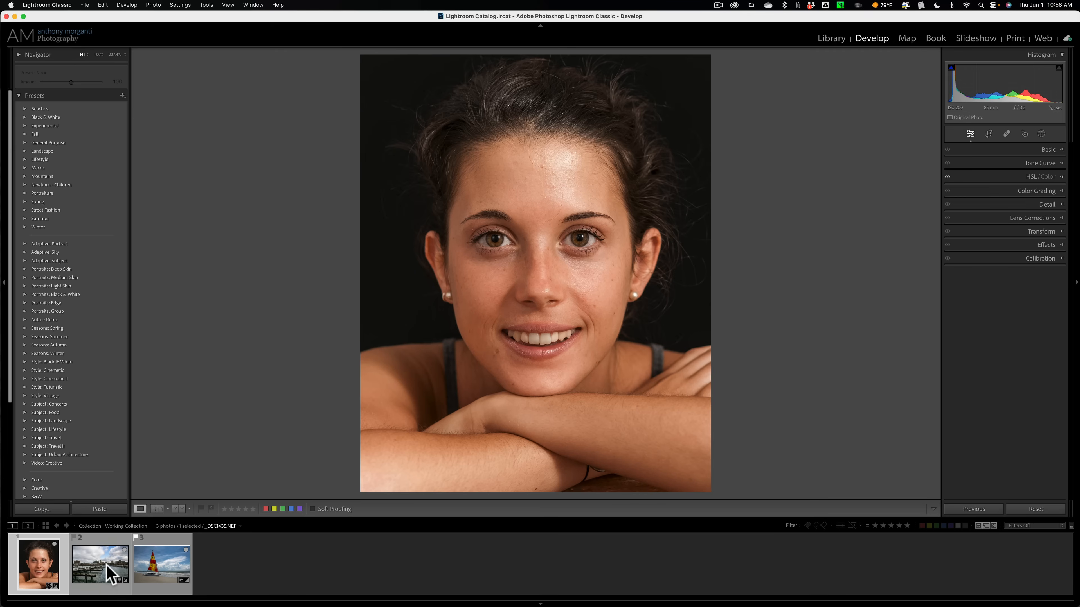
click(100, 565)
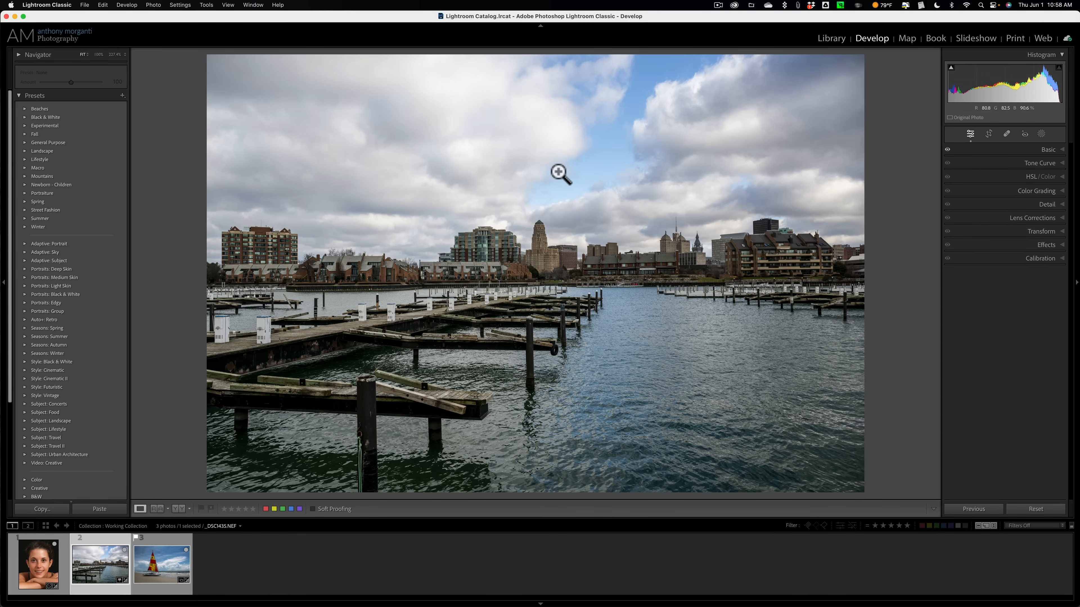
click(162, 564)
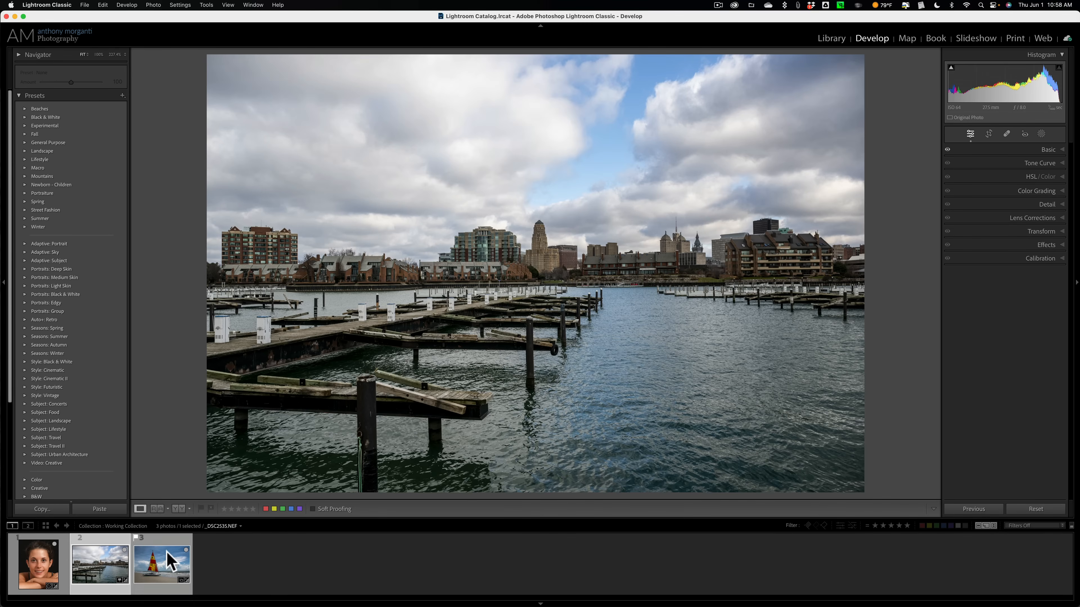
click(161, 564)
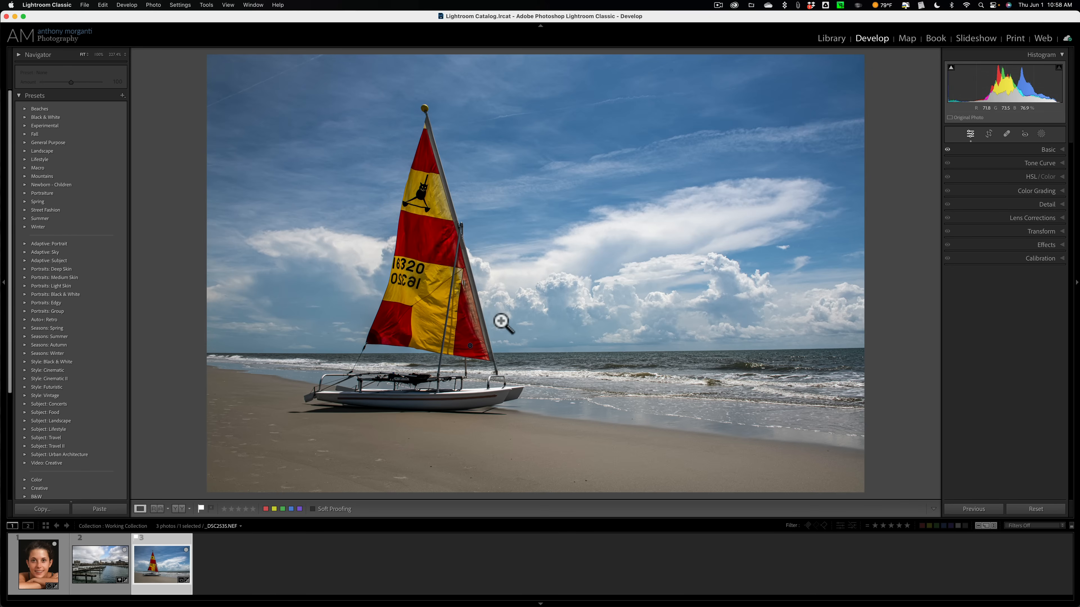
click(37, 563)
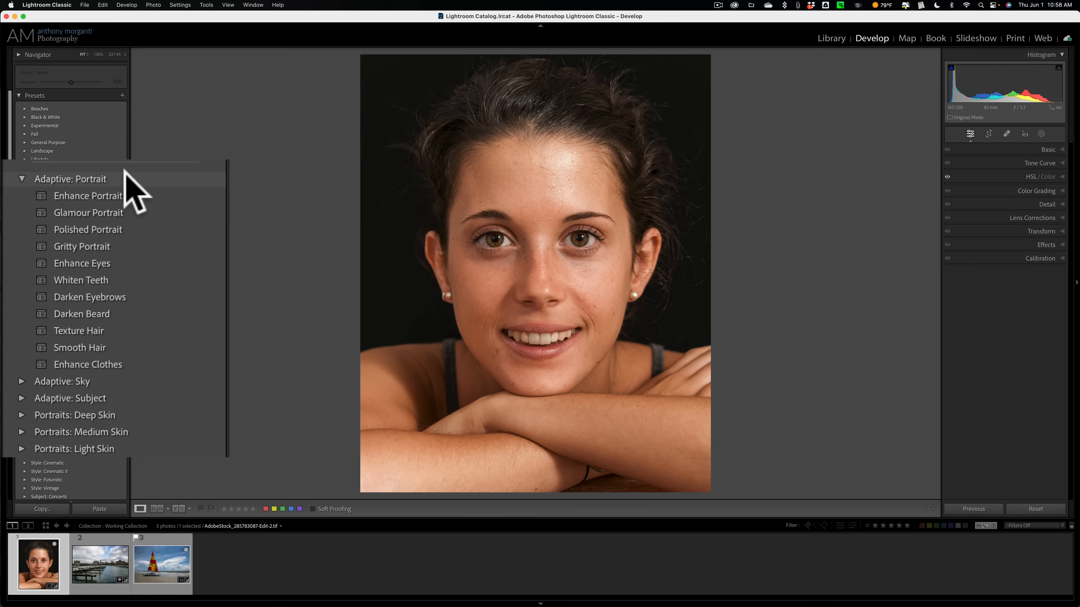
mouse_move(141, 199)
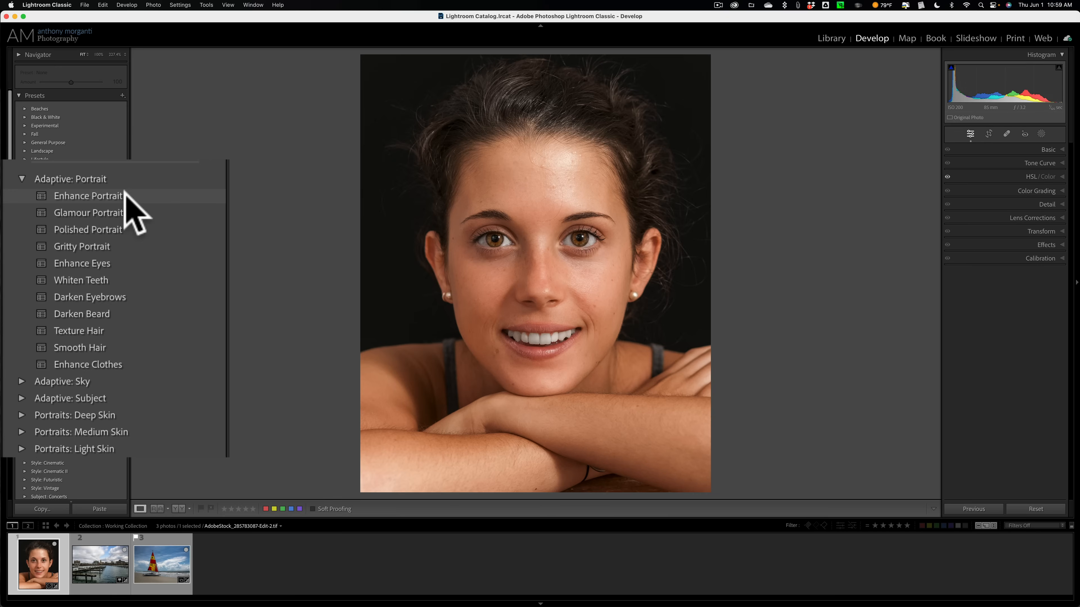
mouse_move(198, 203)
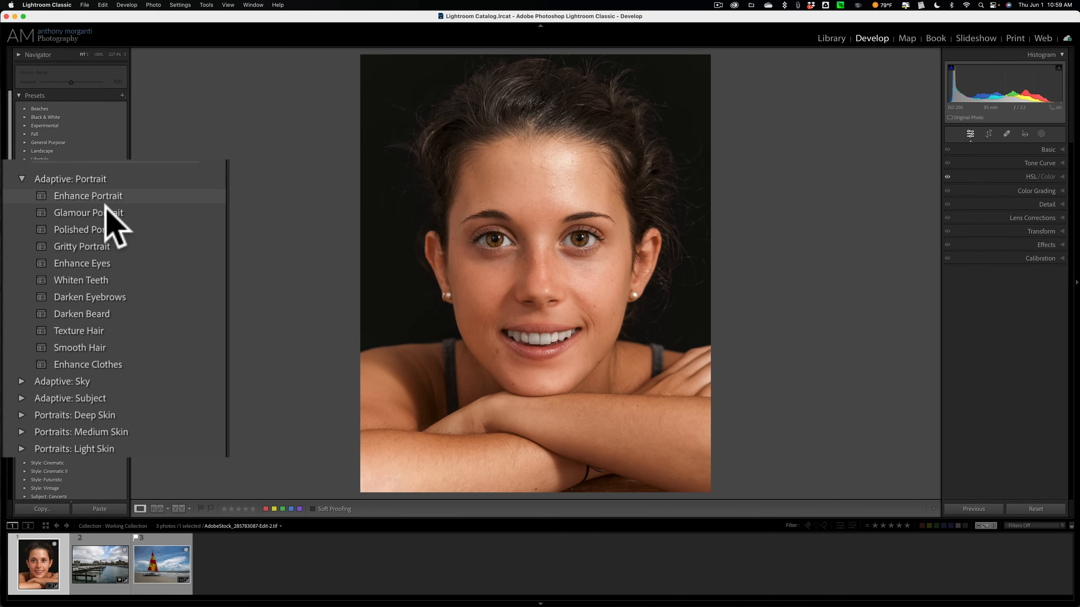
mouse_move(88, 213)
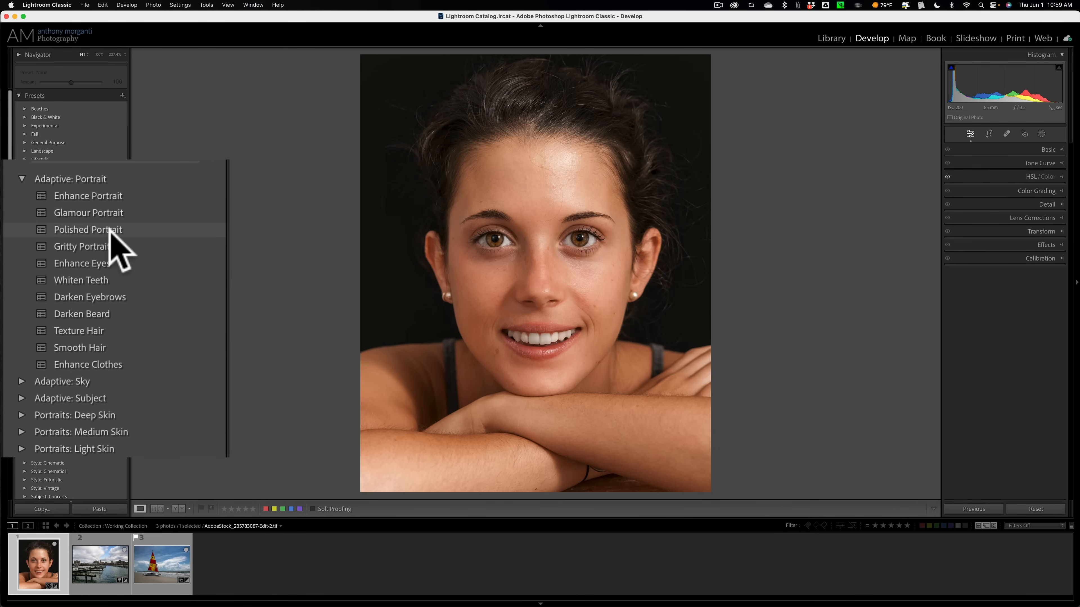
mouse_move(131, 248)
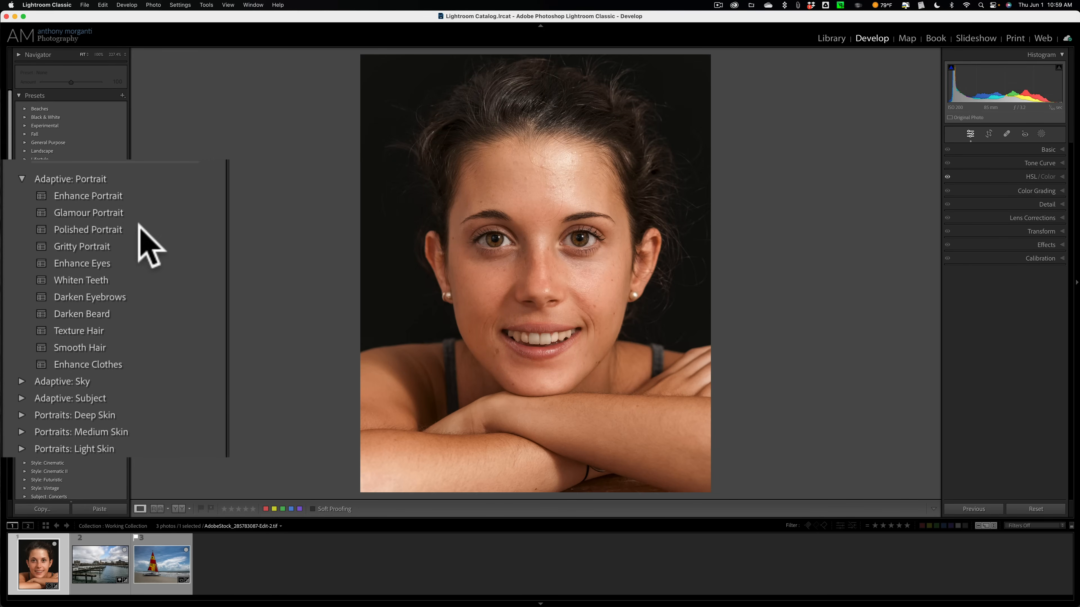
Expand the Adaptive: Portrait group to preview presets like Enhance Portrait and Enhance Eyes
click(81, 246)
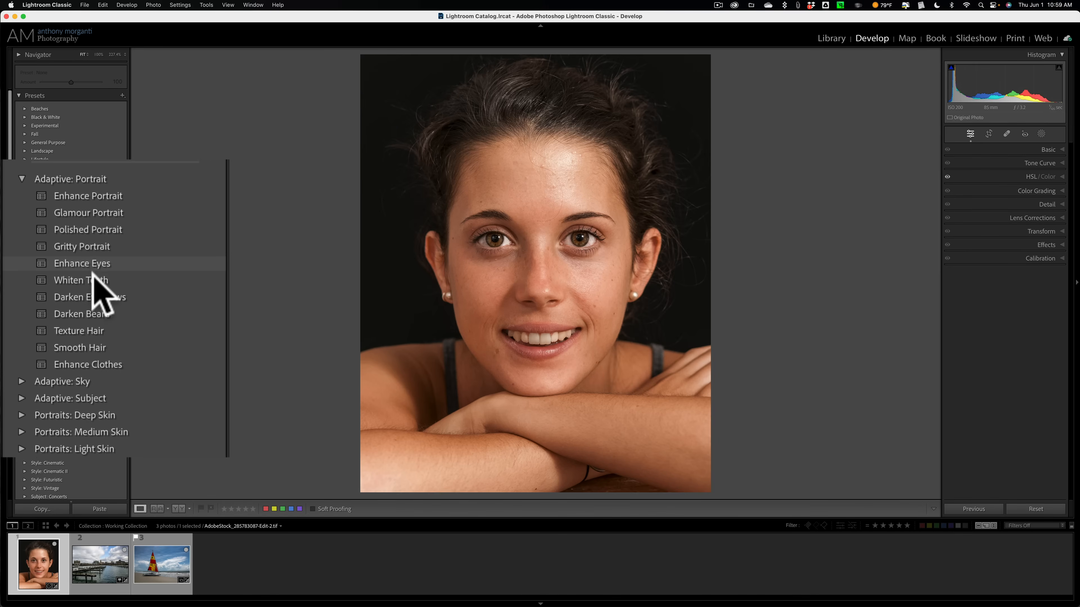
mouse_move(103, 310)
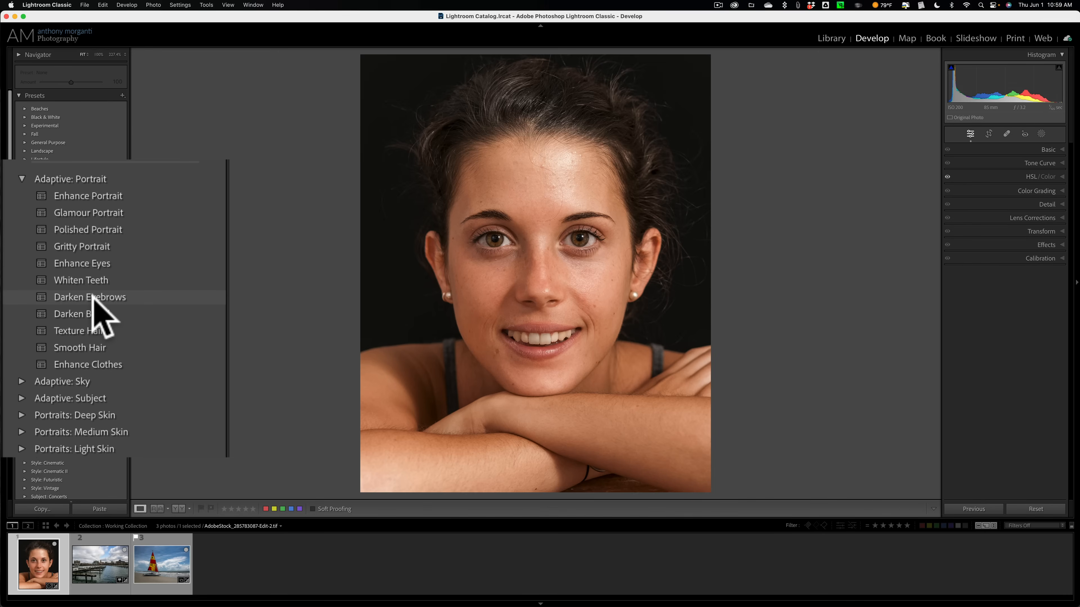
mouse_move(103, 324)
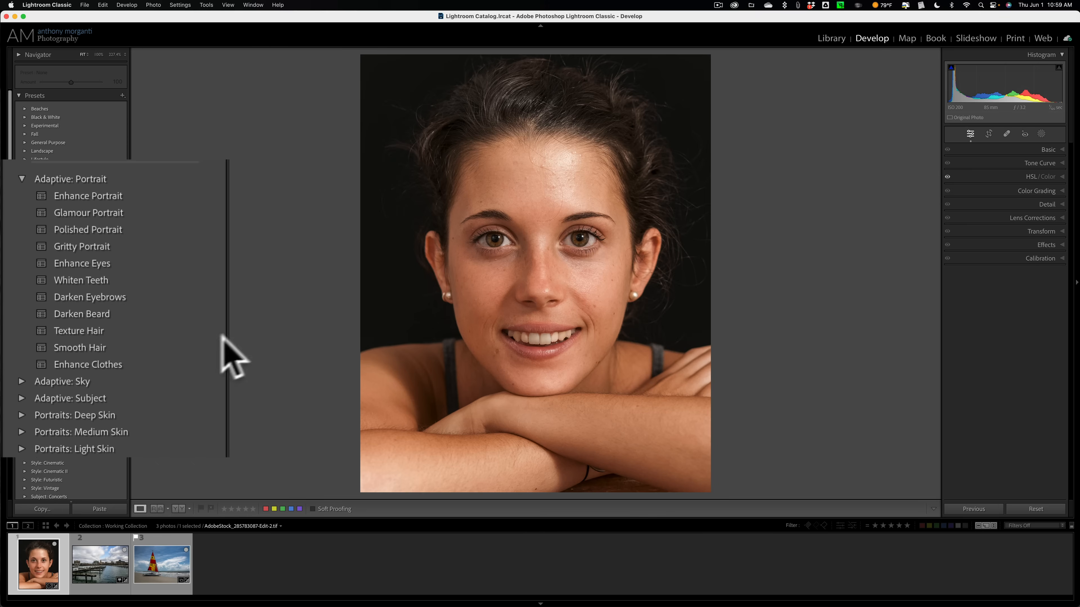
mouse_move(151, 337)
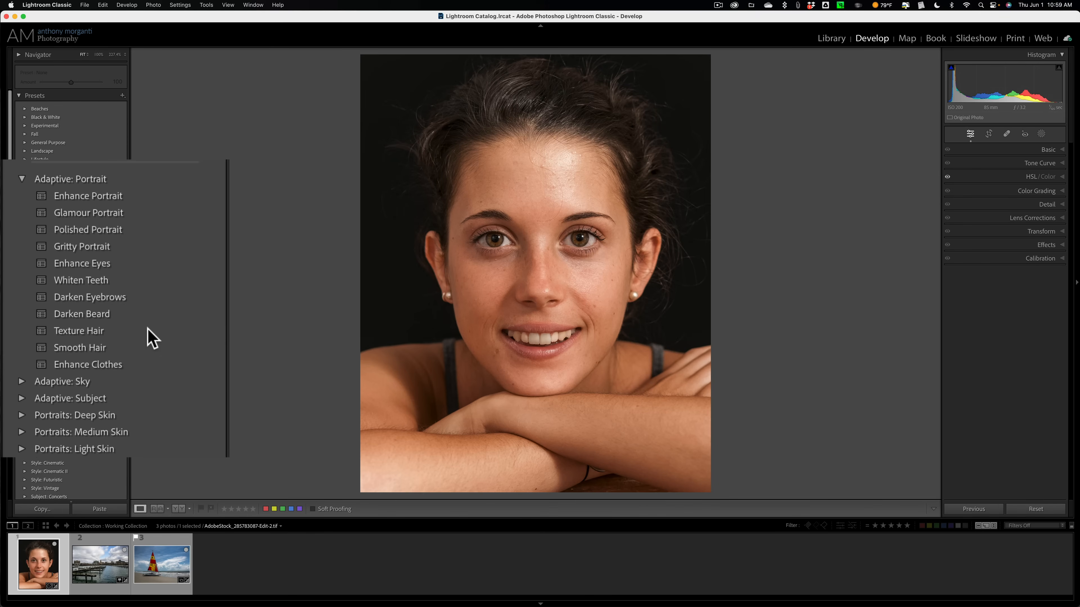
mouse_move(101, 371)
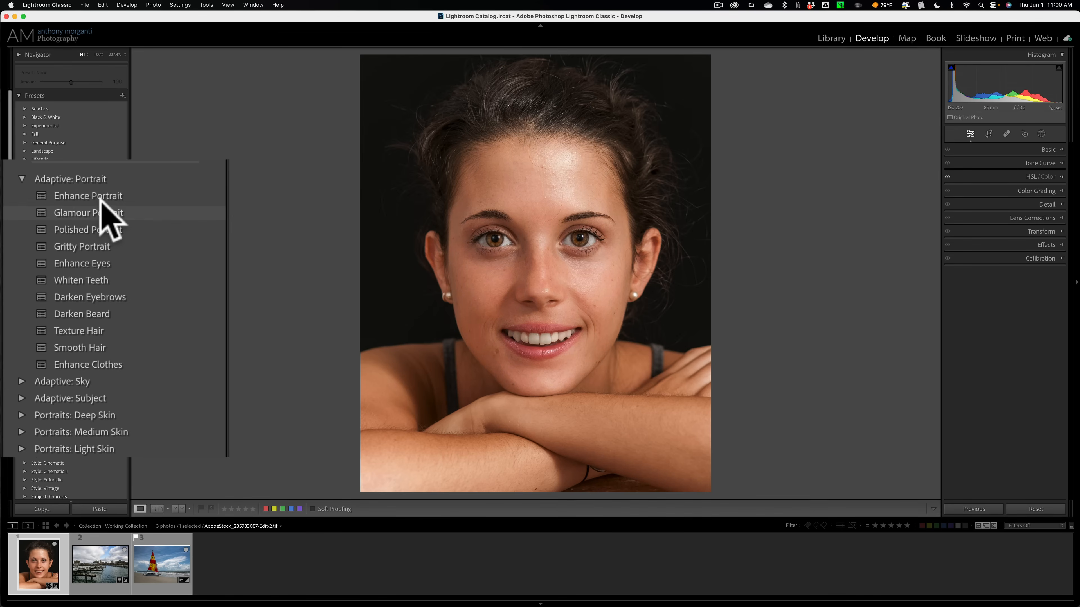
Apply Enhance Portrait and show its Facial Skin mask's Presence values, Texture -20 and Clarity -10
click(88, 196)
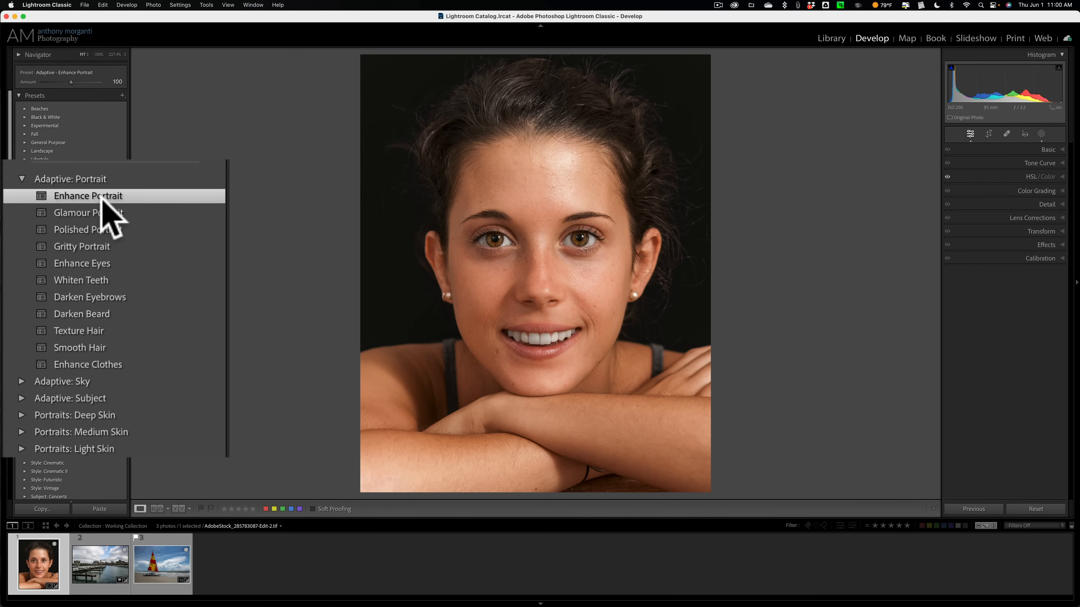
mouse_move(90, 258)
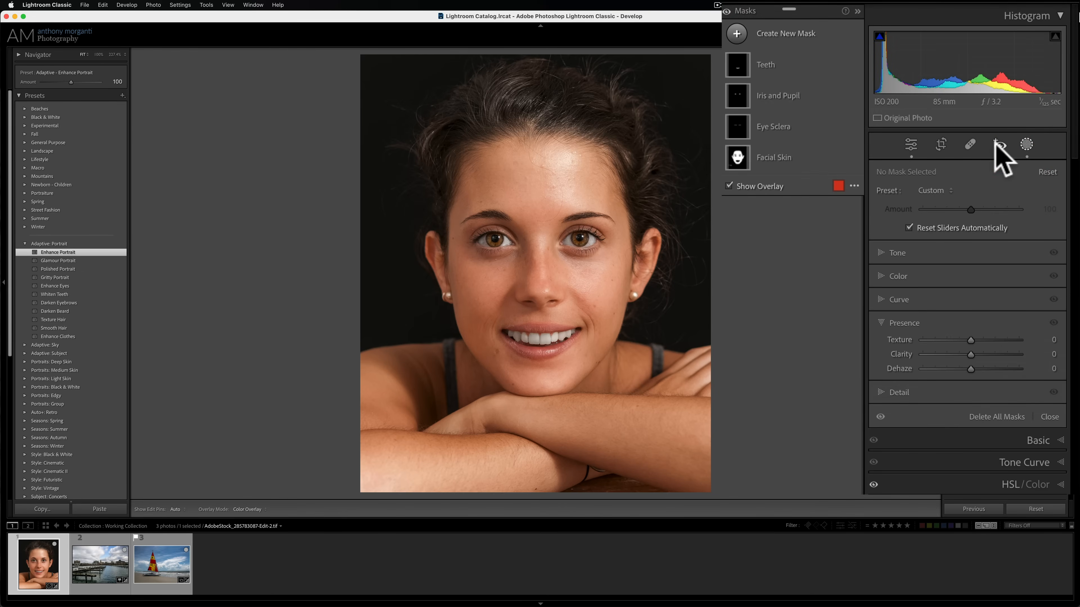
click(736, 156)
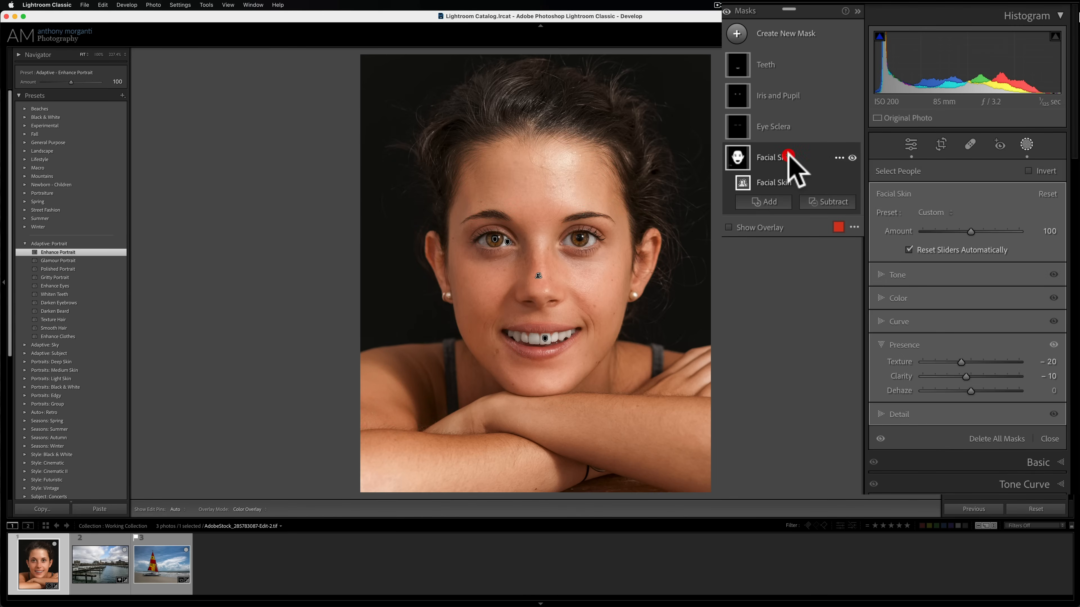
click(880, 345)
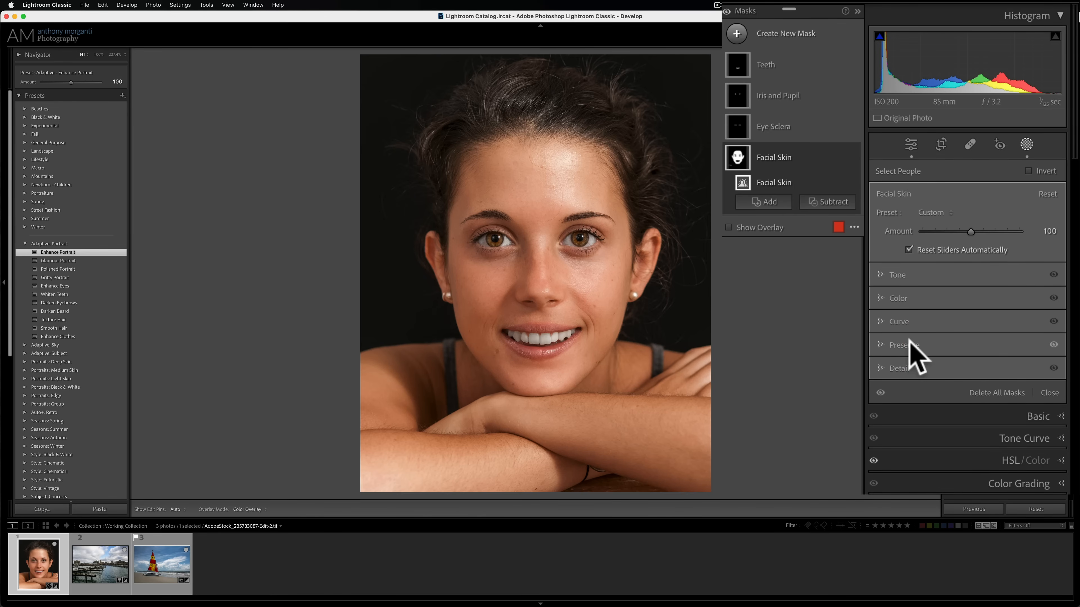
click(899, 345)
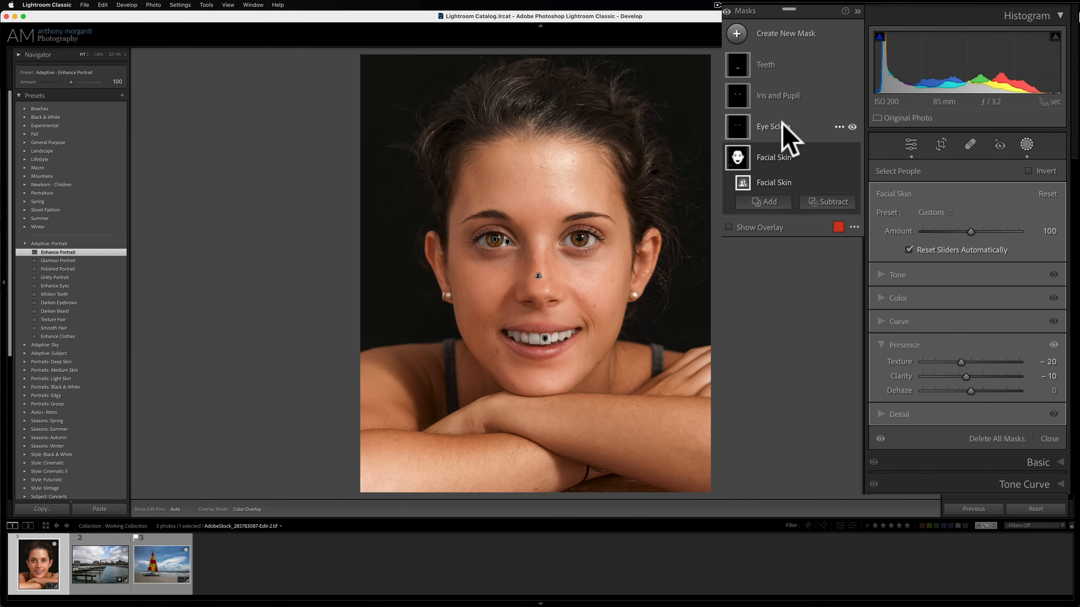
Review the Eye Sclera mask's Tone and Color adjustments
click(773, 126)
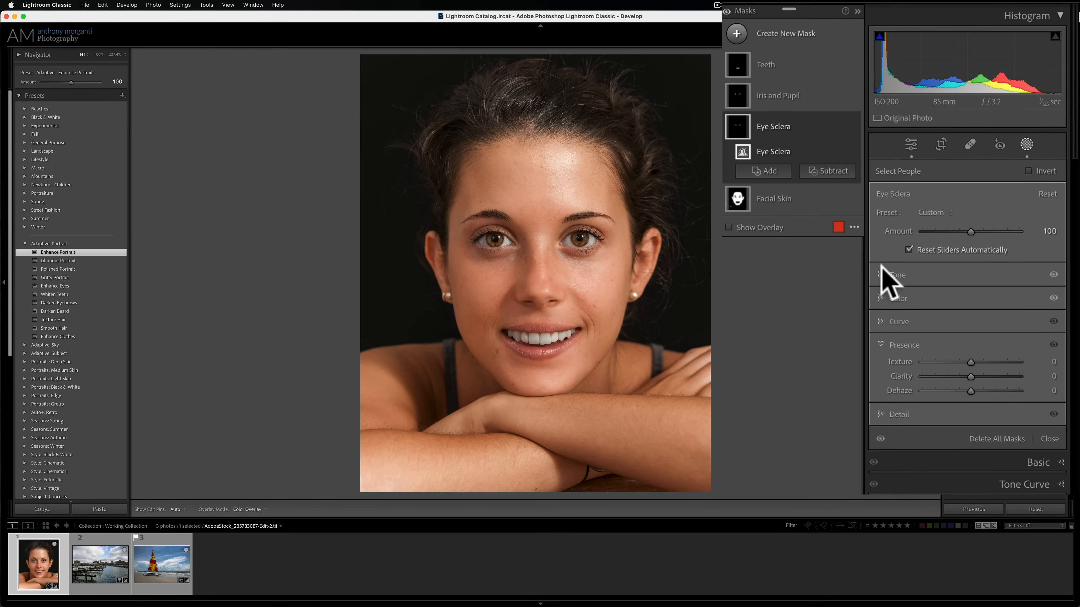
click(896, 275)
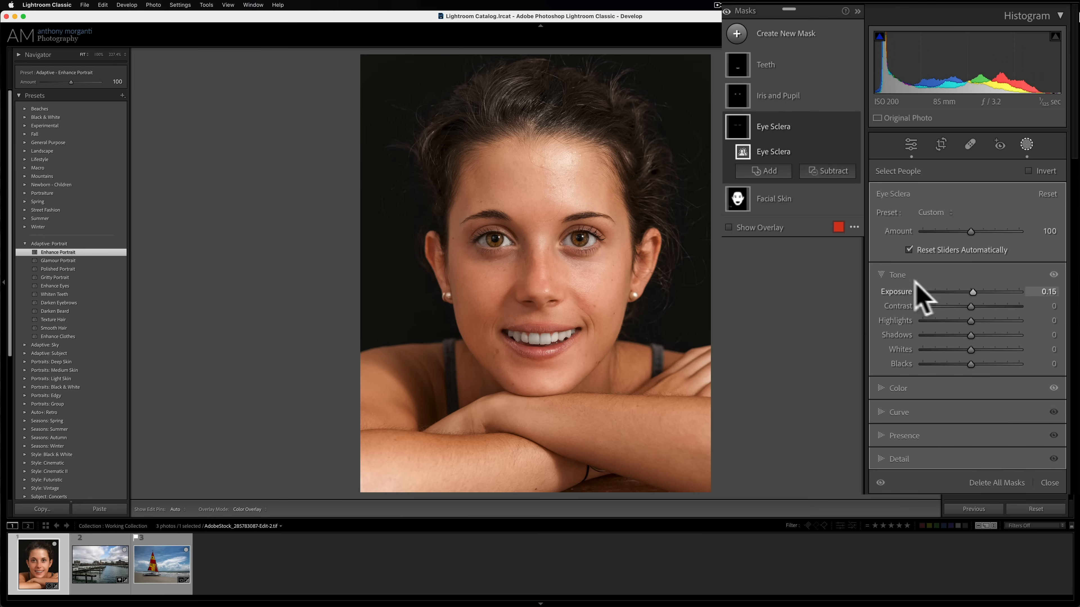
click(896, 274)
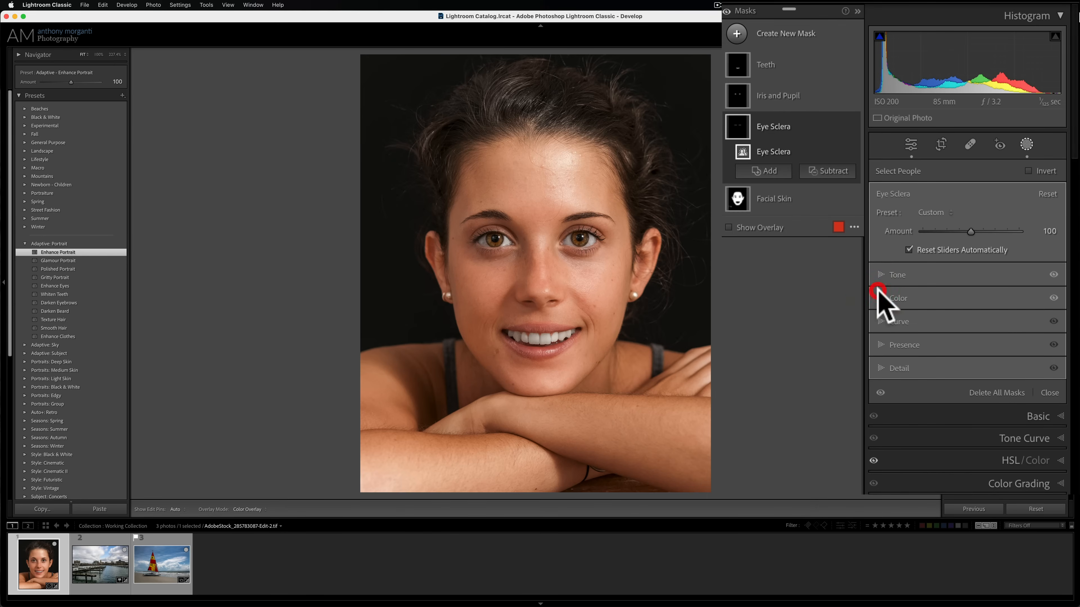
click(897, 298)
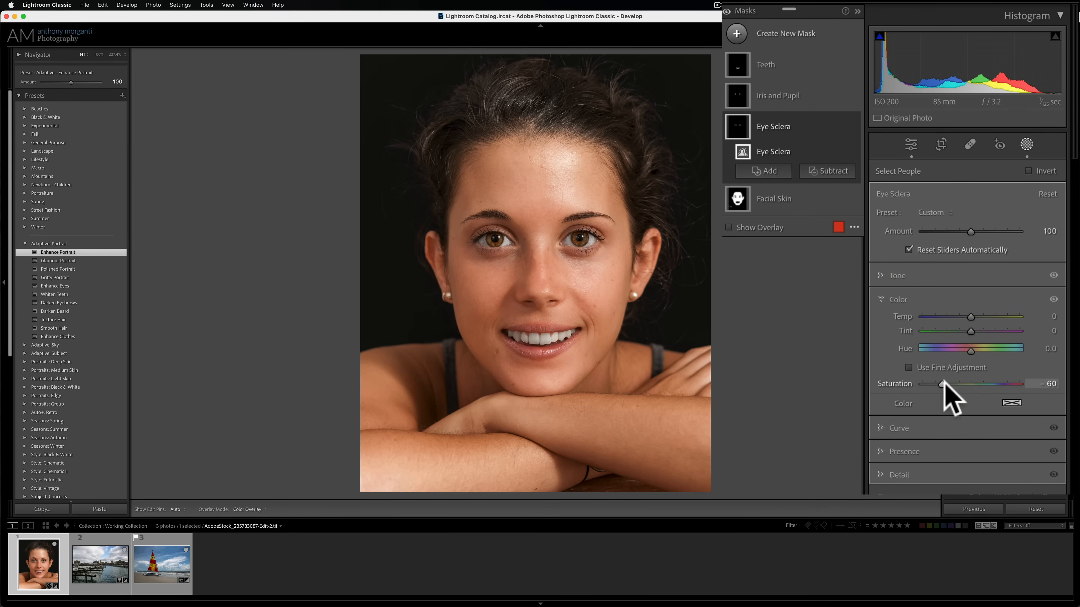
Review the Iris and Pupil mask's Exposure +0.35 and Clarity +10, then select the Teeth mask
click(778, 96)
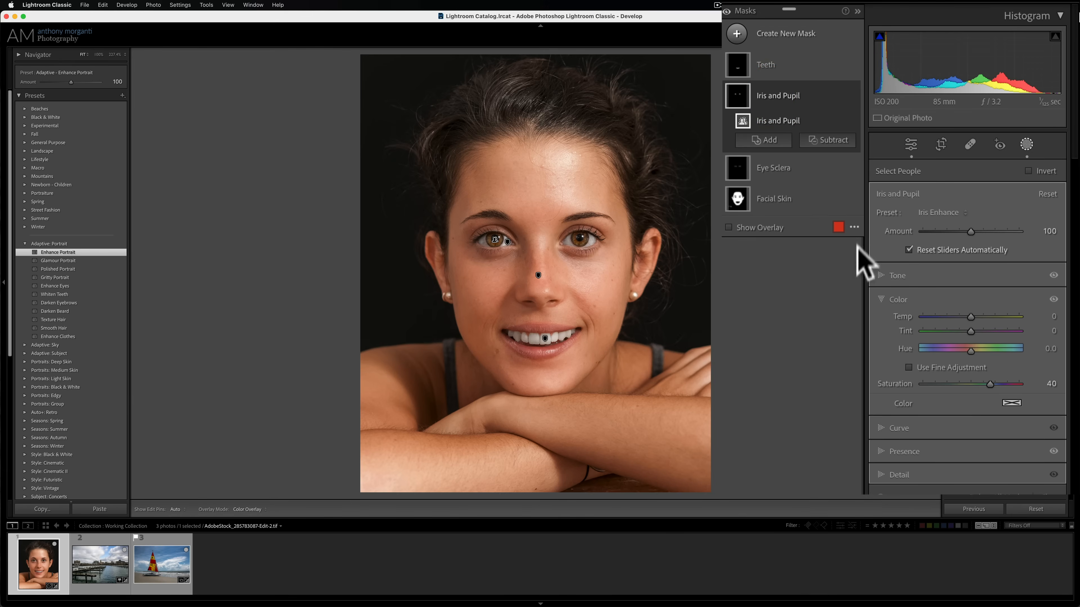
click(899, 297)
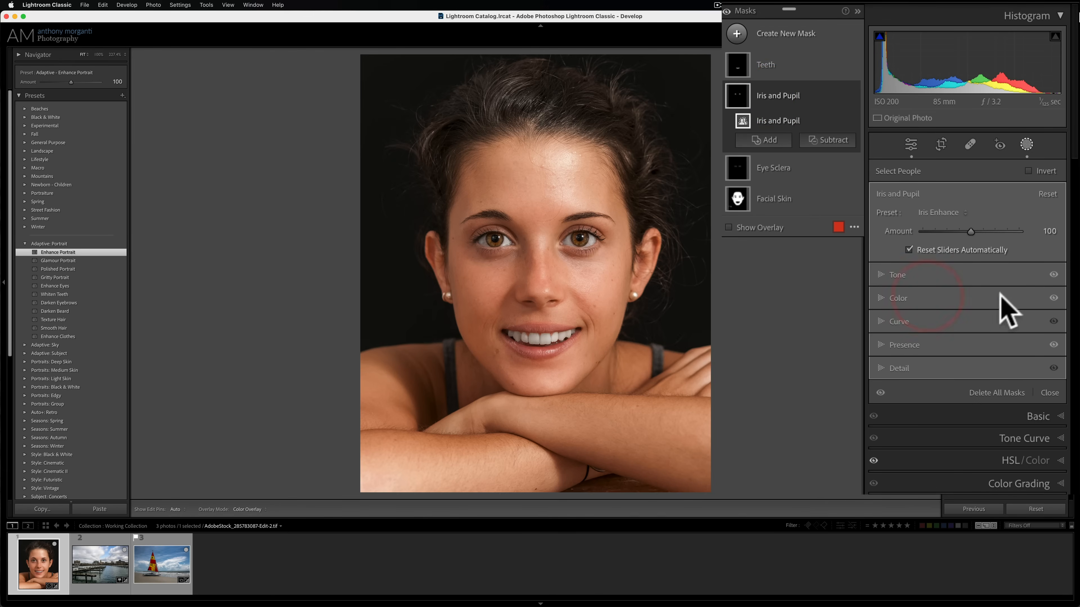
mouse_move(1064, 307)
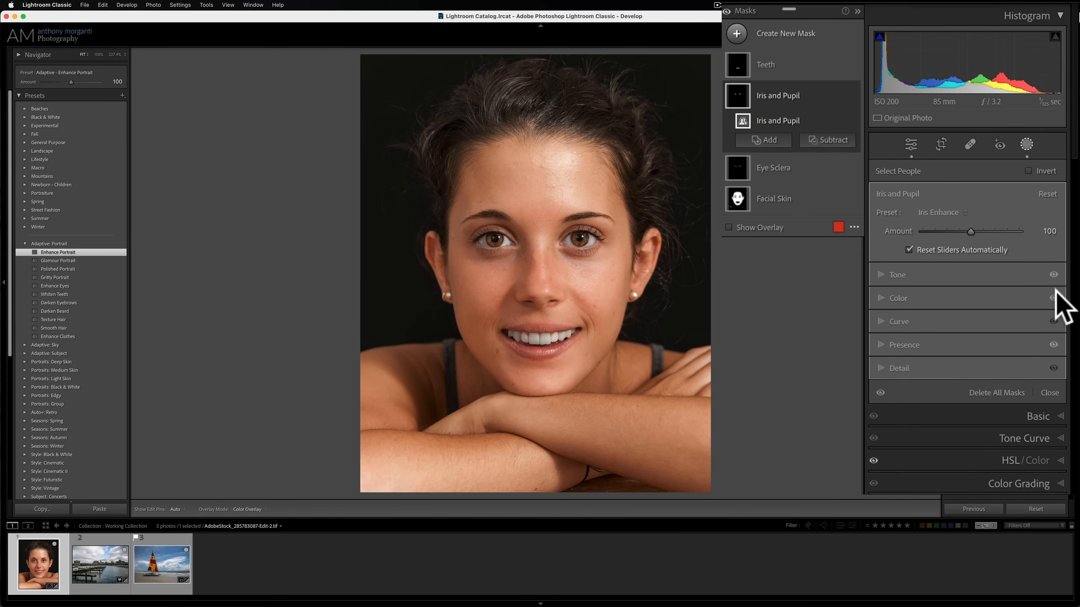
click(896, 275)
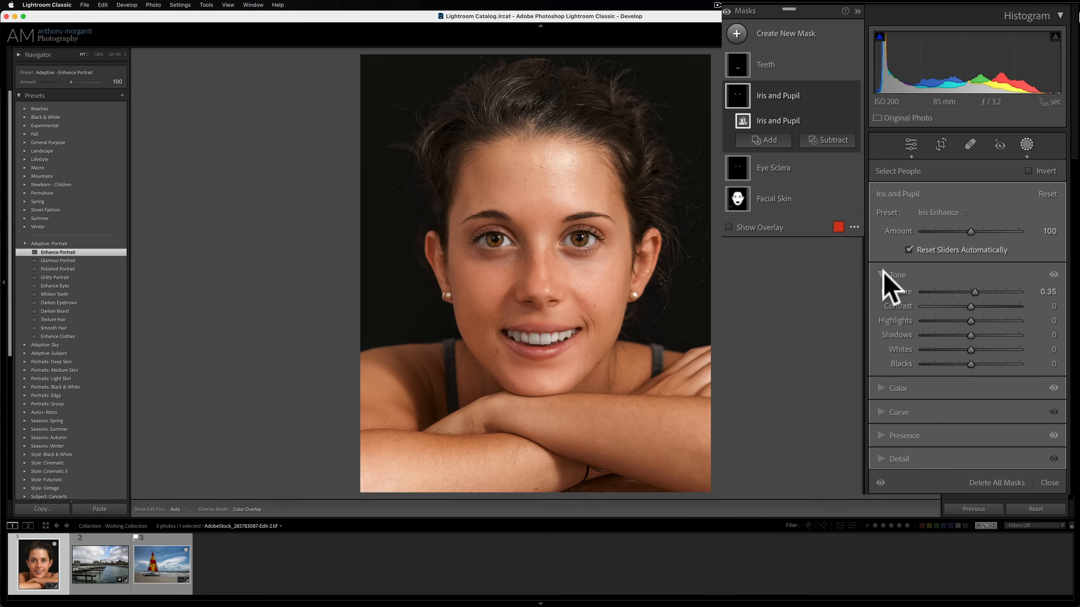
mouse_move(888, 289)
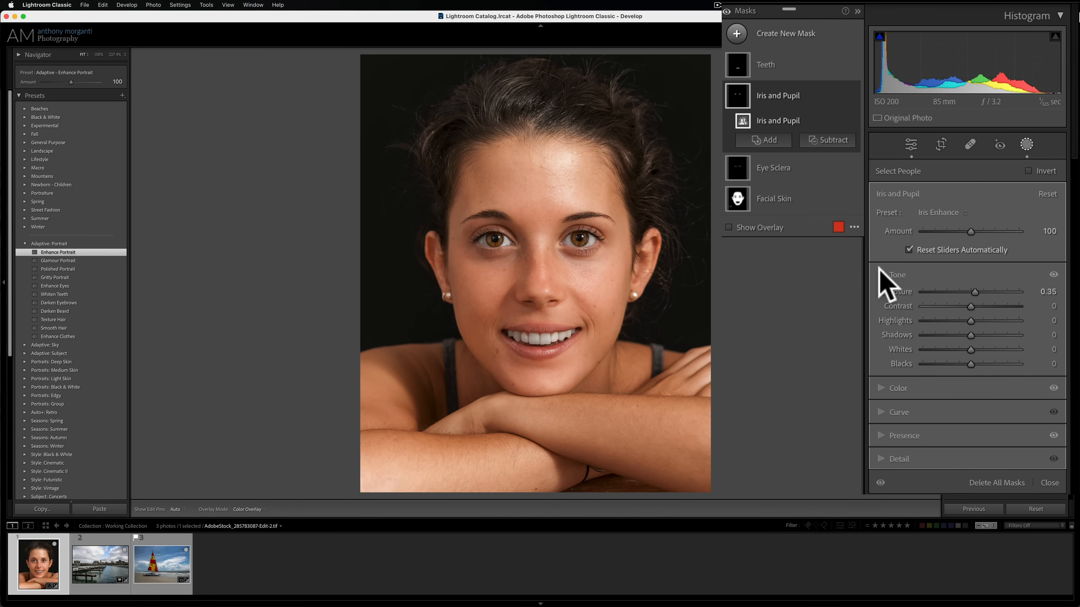
click(899, 275)
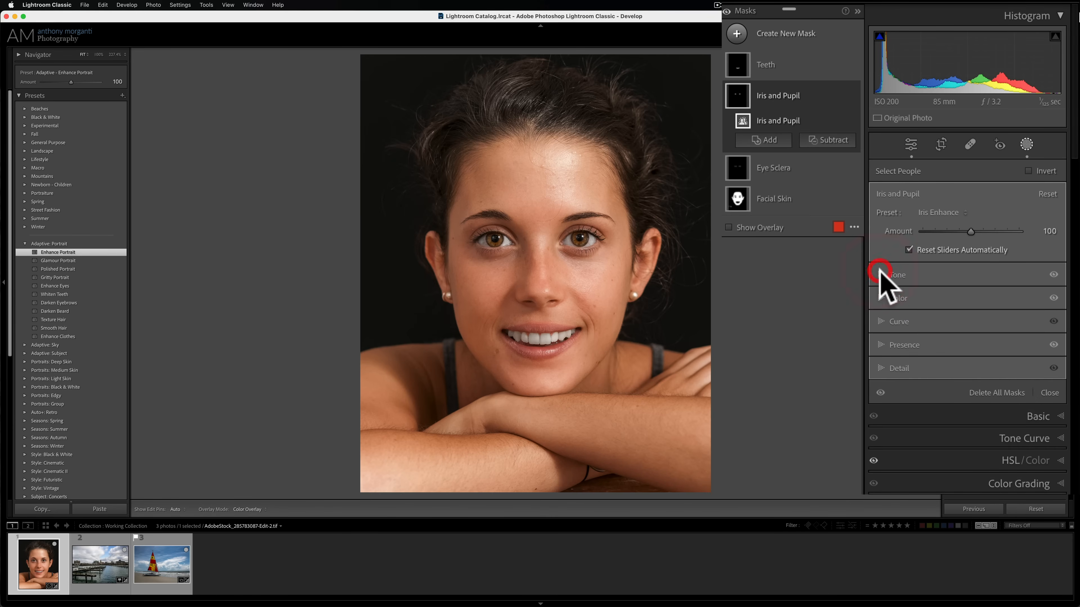
click(897, 299)
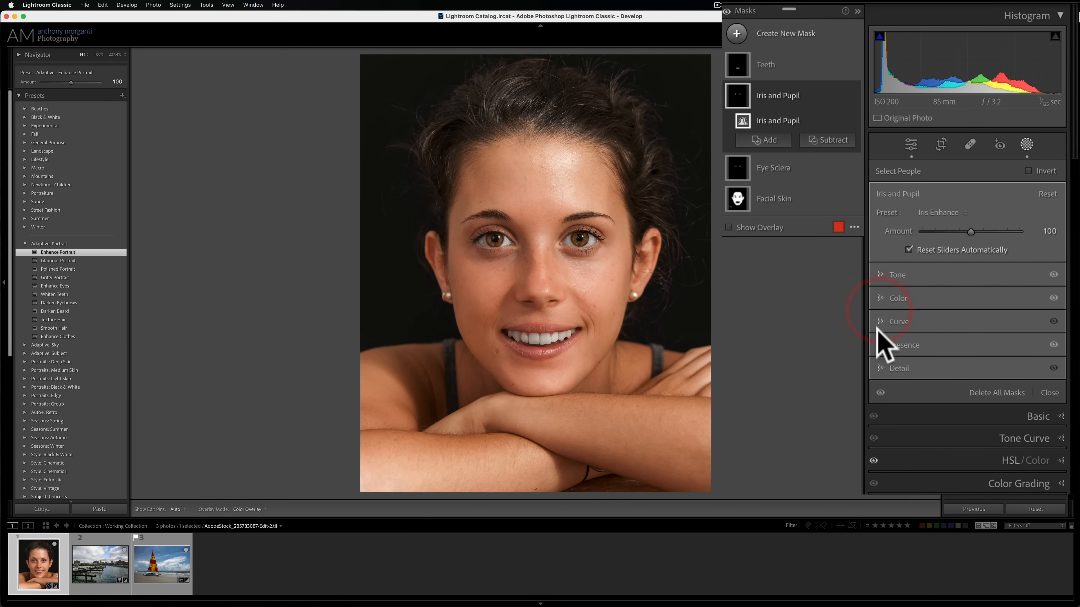
click(904, 344)
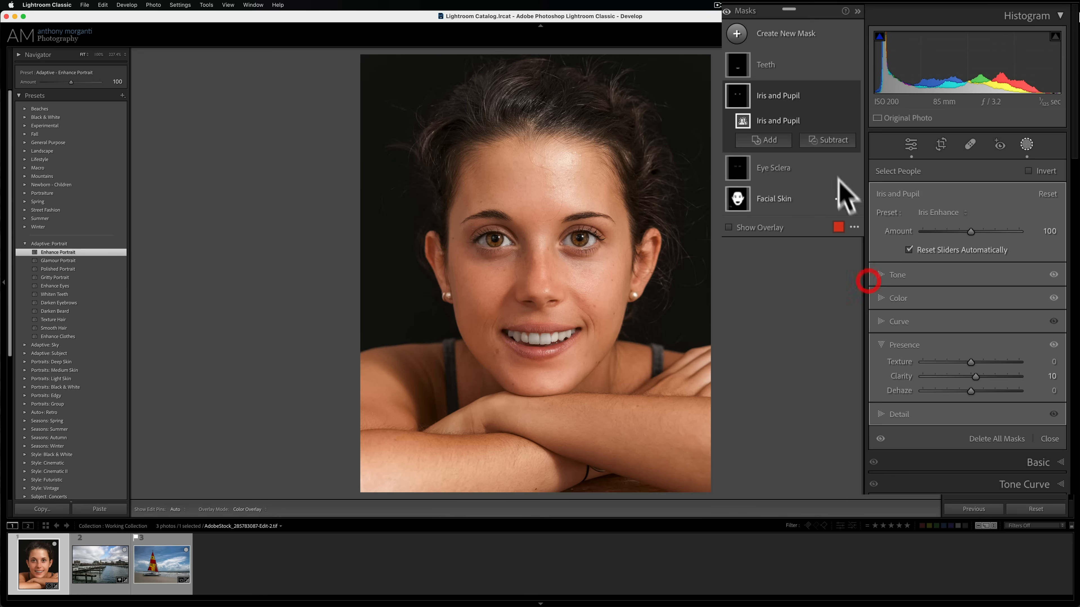
click(766, 64)
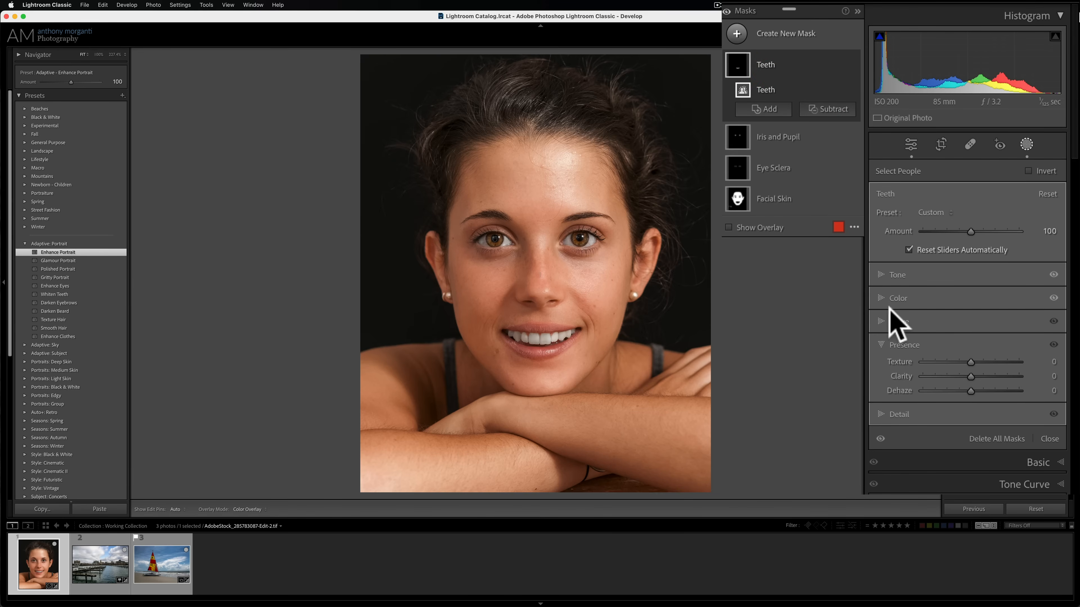
Check the Teeth mask's Saturation -60, then close masking to return to edit settings
click(881, 275)
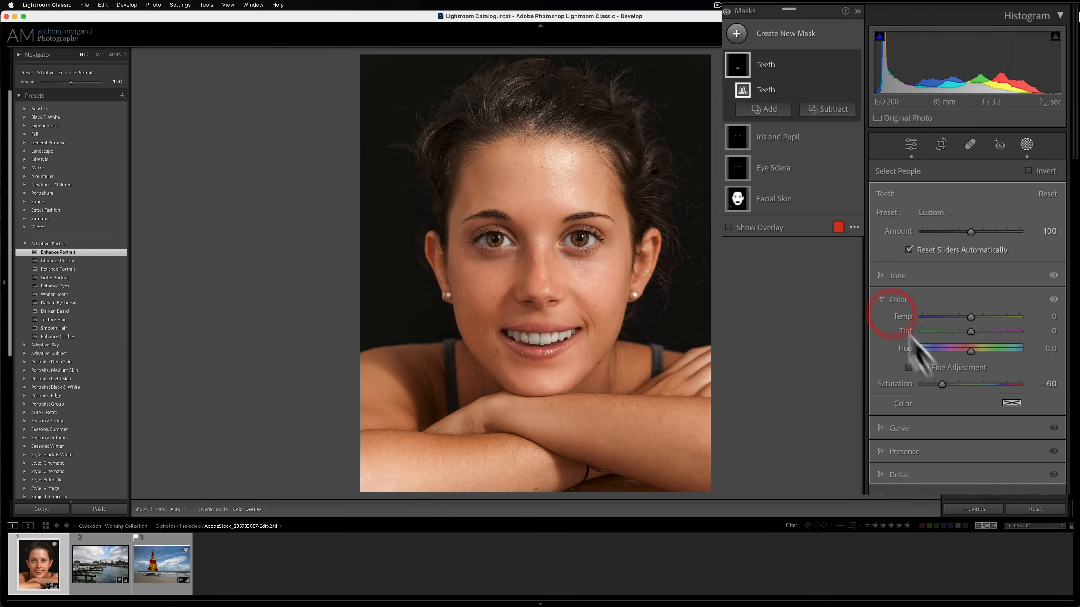
click(898, 298)
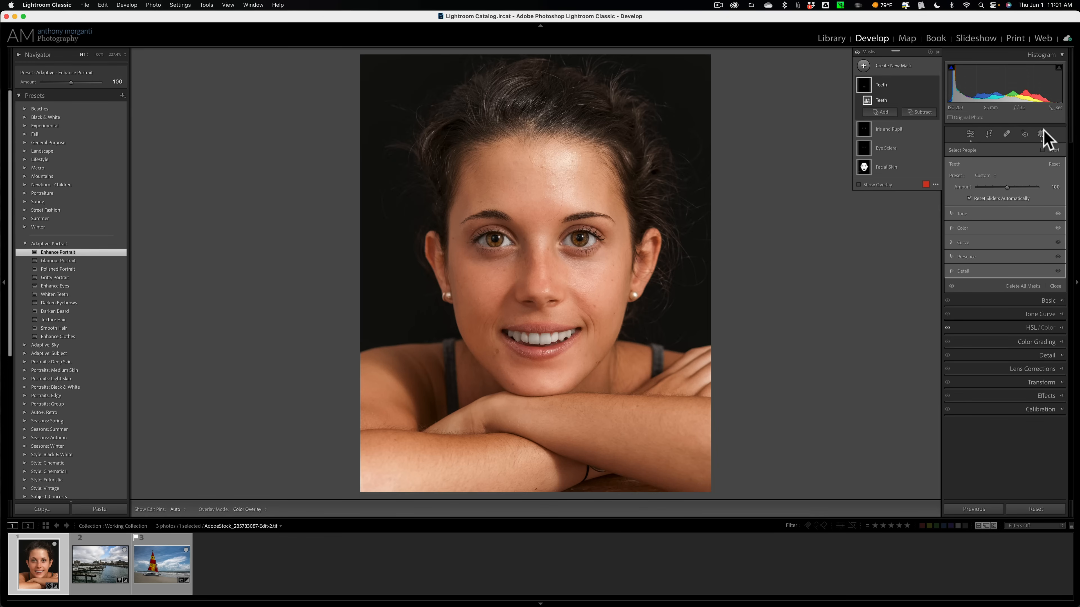
mouse_move(1044, 134)
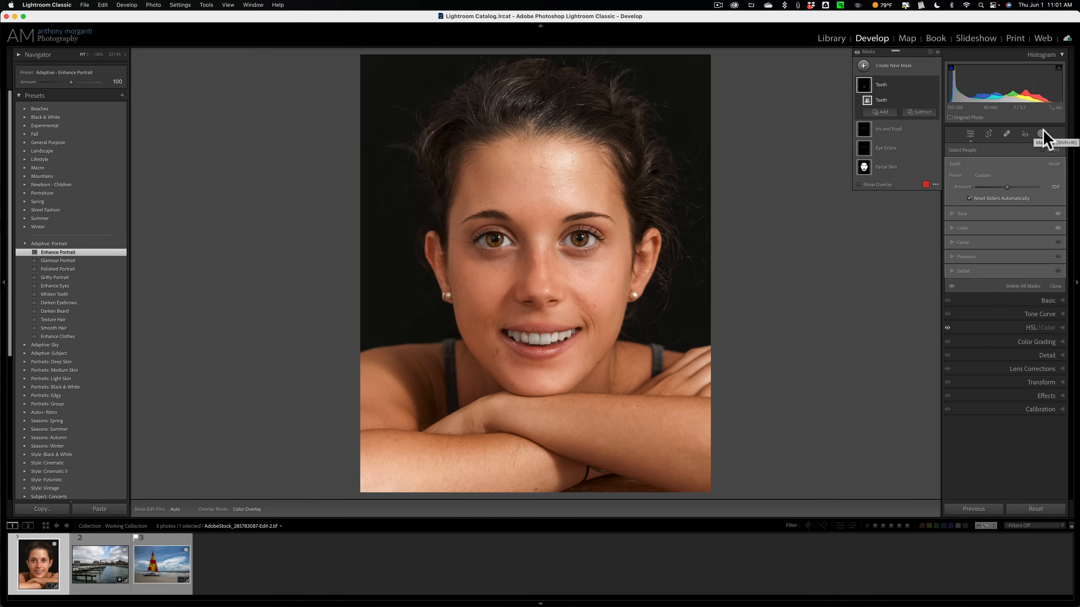
click(1042, 133)
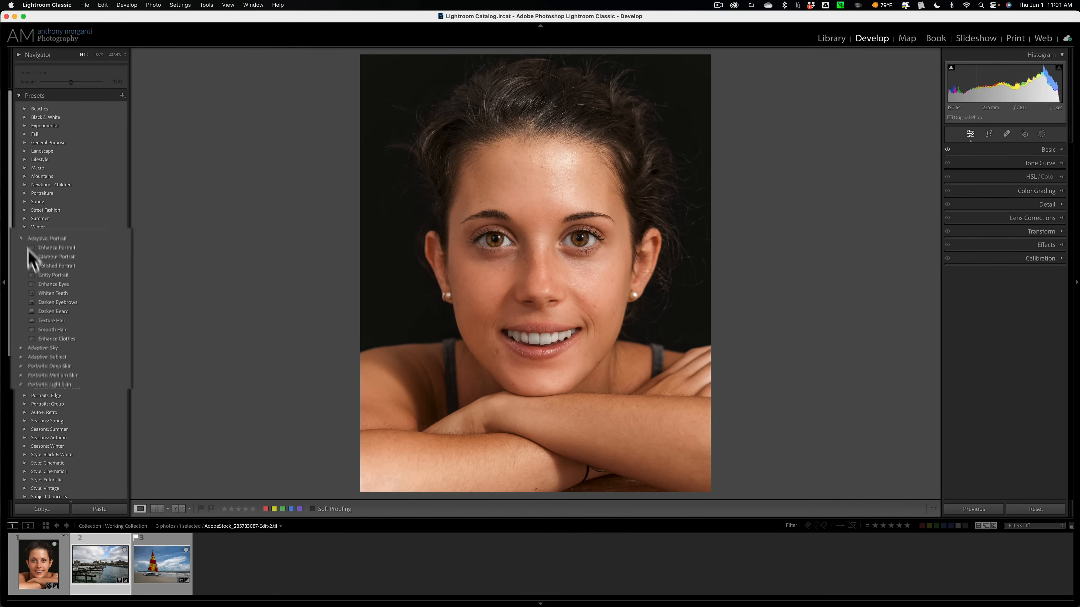
Apply Storm Clouds from Adaptive: Sky to the harbor photo and show its mask's Tone values, Contrast 30 and Blacks -15
click(99, 564)
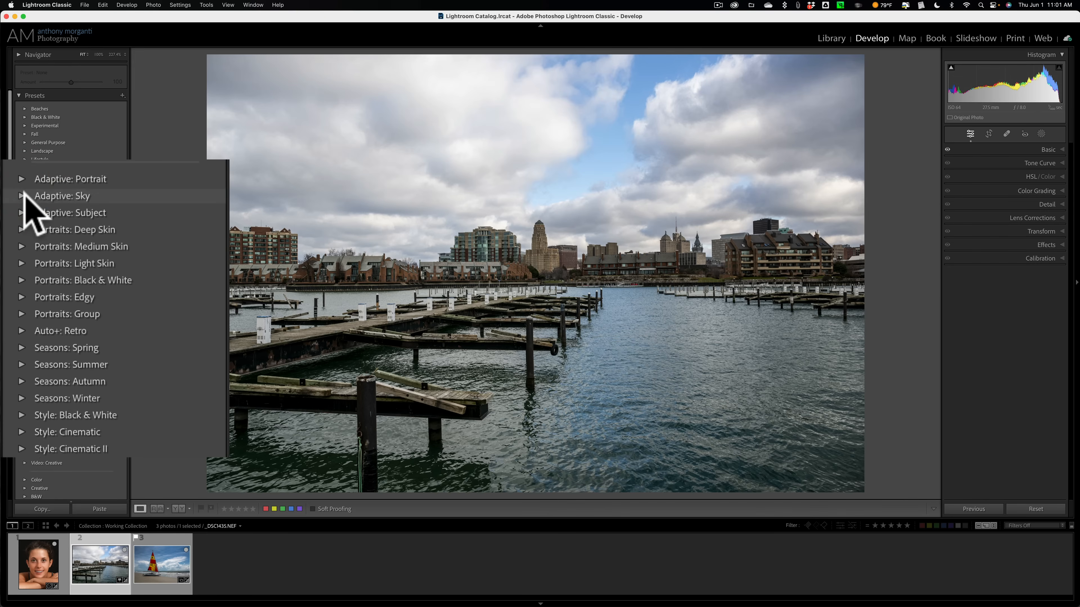
click(21, 196)
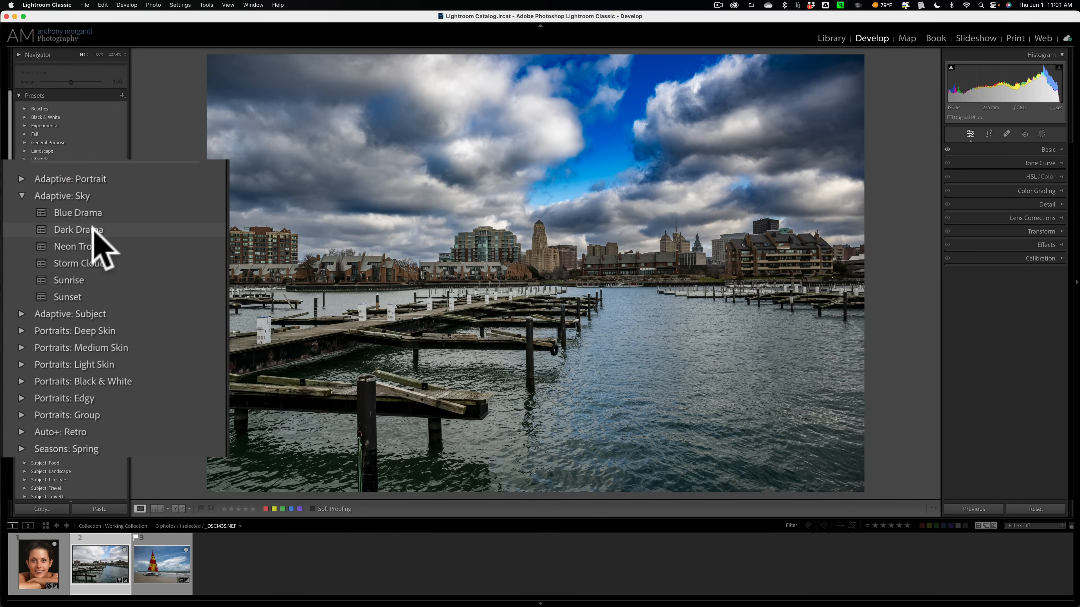
mouse_move(80, 246)
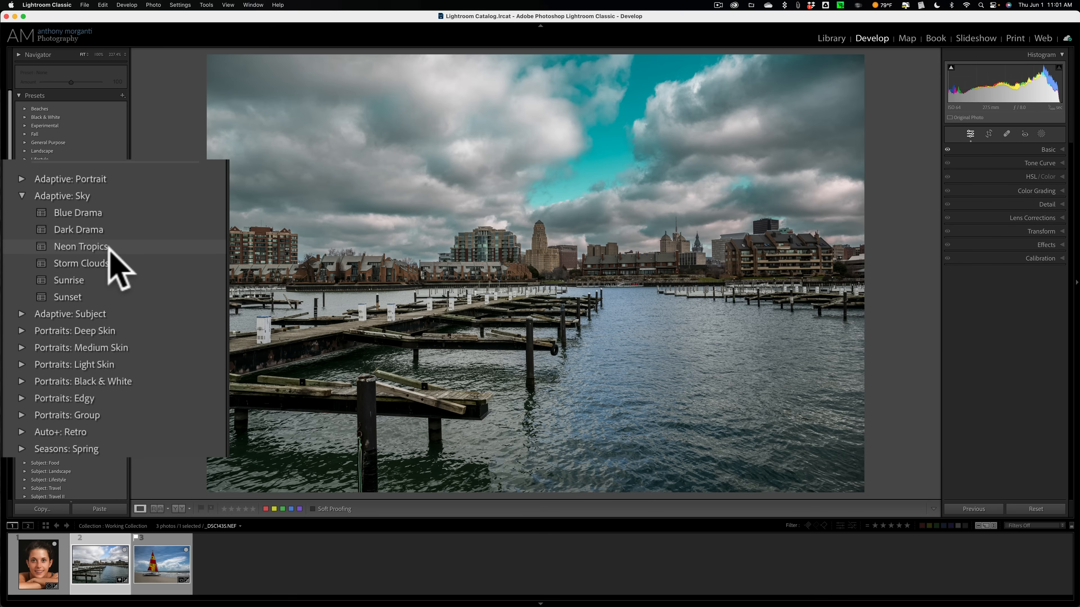
click(80, 263)
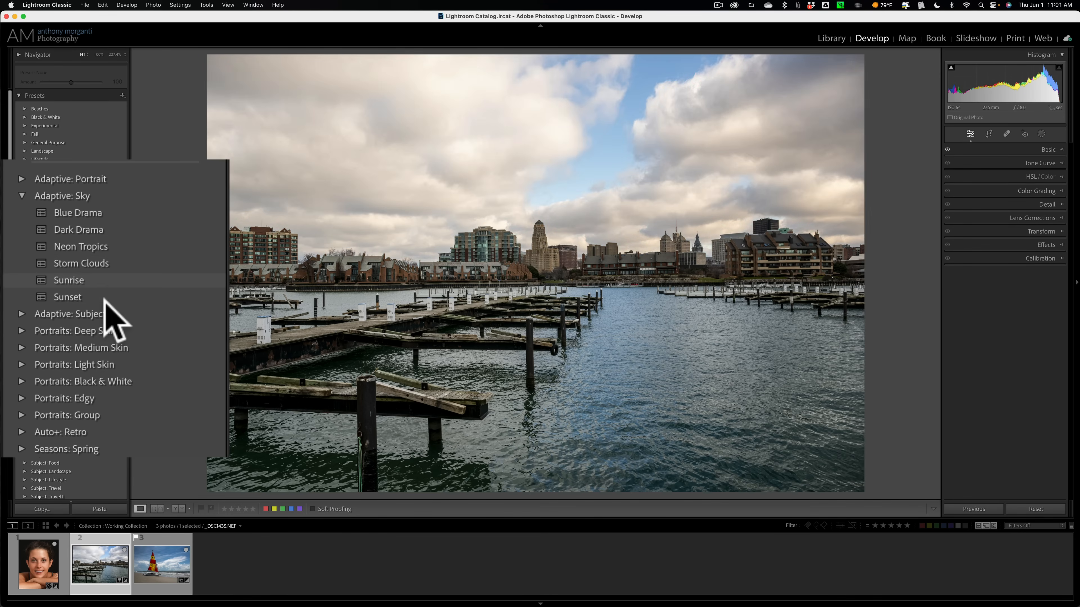
click(68, 297)
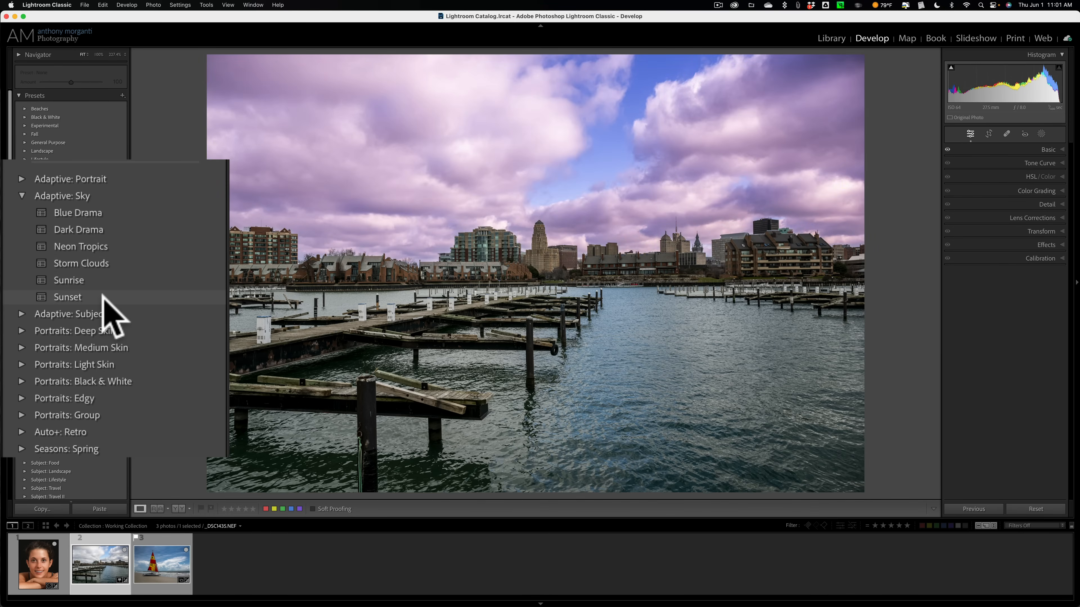
click(81, 263)
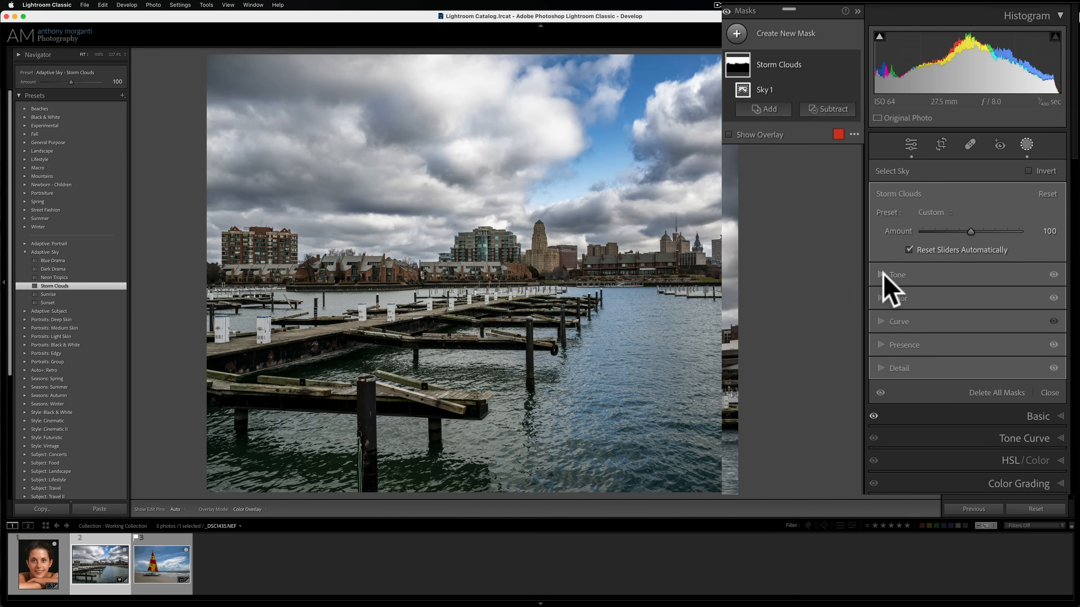
click(897, 275)
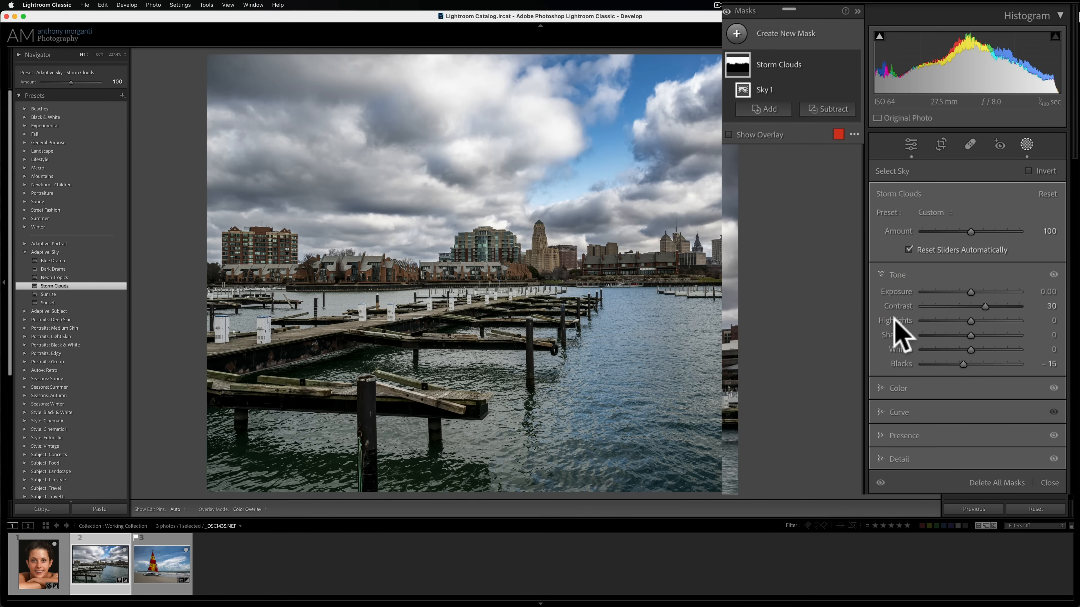
mouse_move(927, 386)
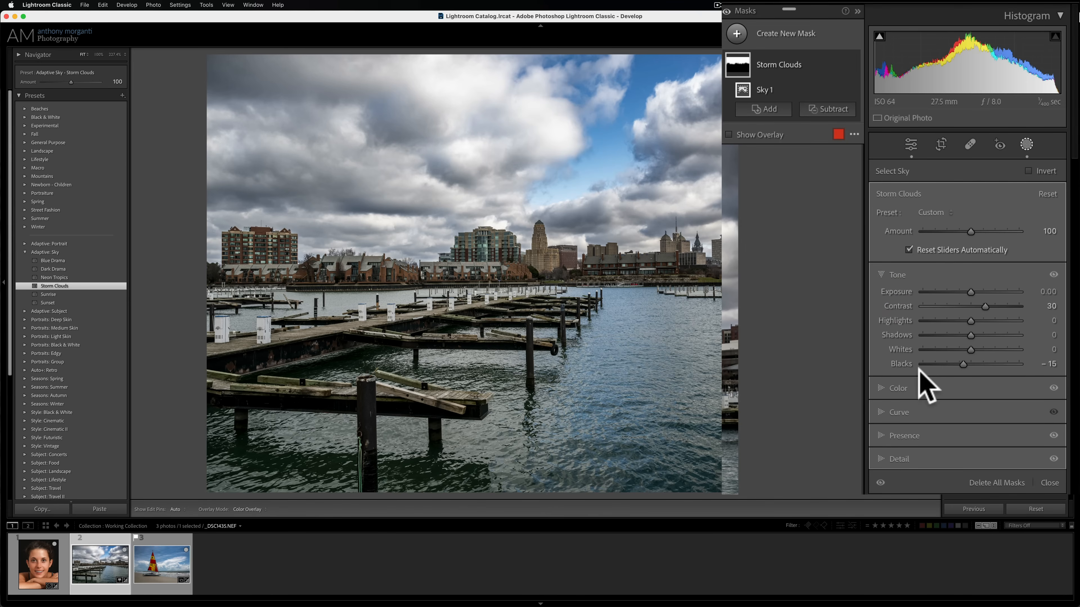
Review the Storm Clouds mask's Color and Presence values (Saturation -35, Clarity 50, Dehaze 25), then switch to the sailboat photo
click(898, 274)
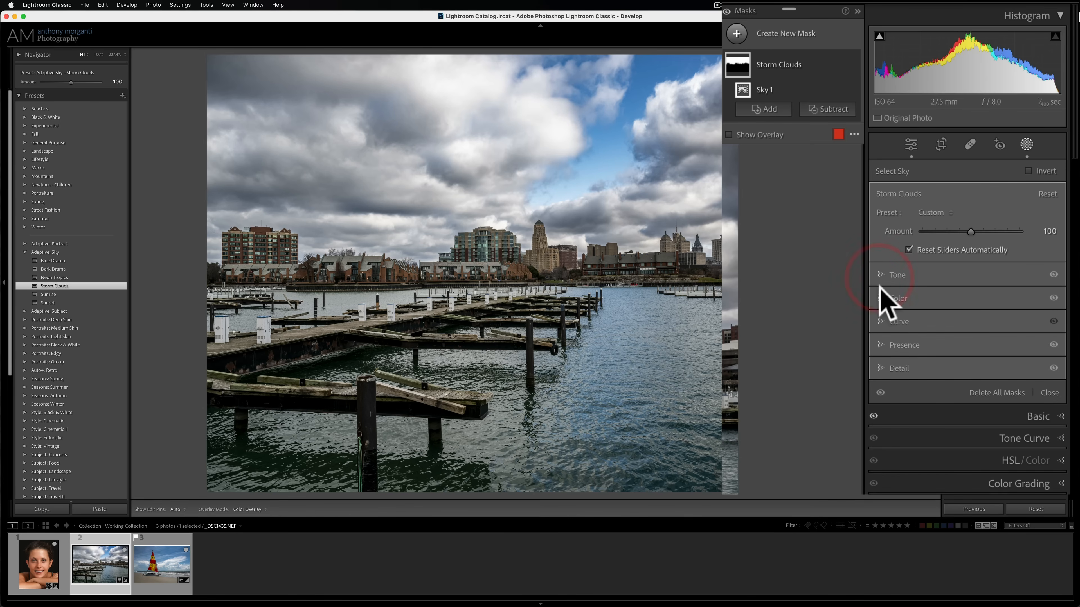
click(897, 299)
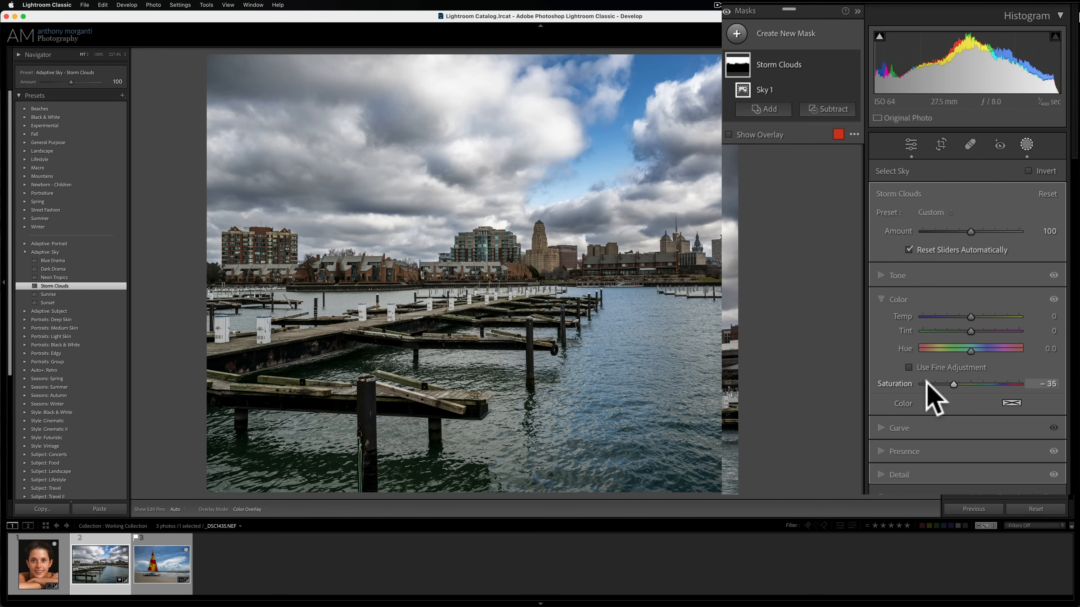
click(897, 298)
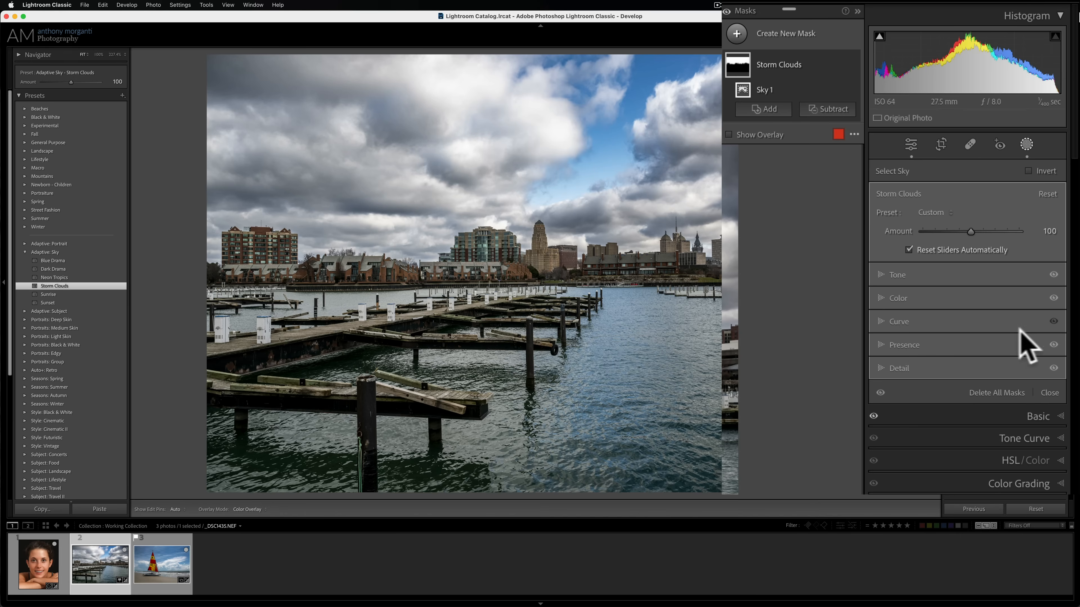
click(881, 344)
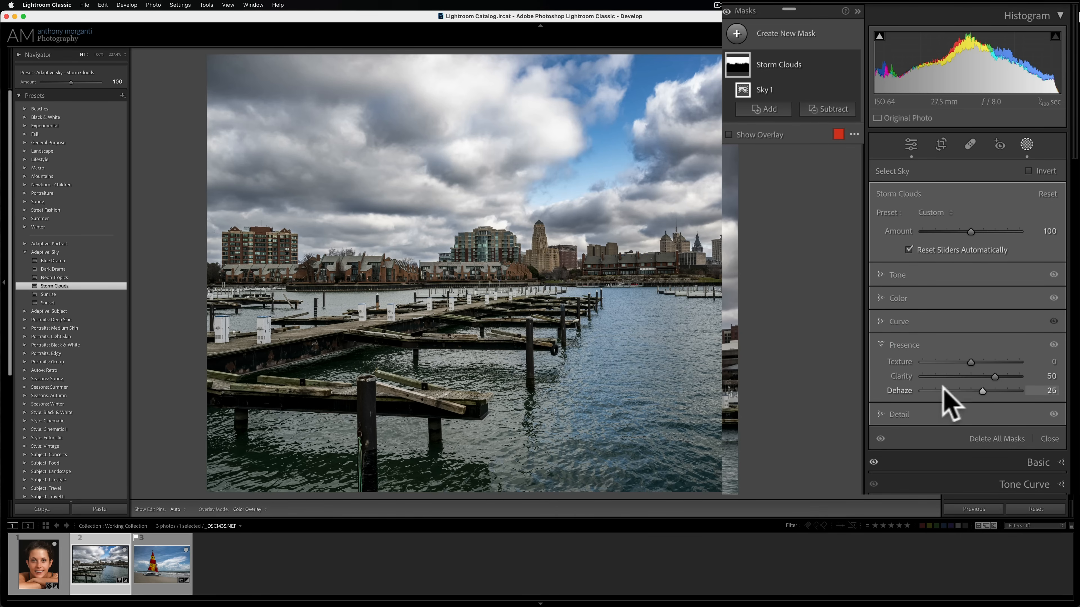
click(904, 344)
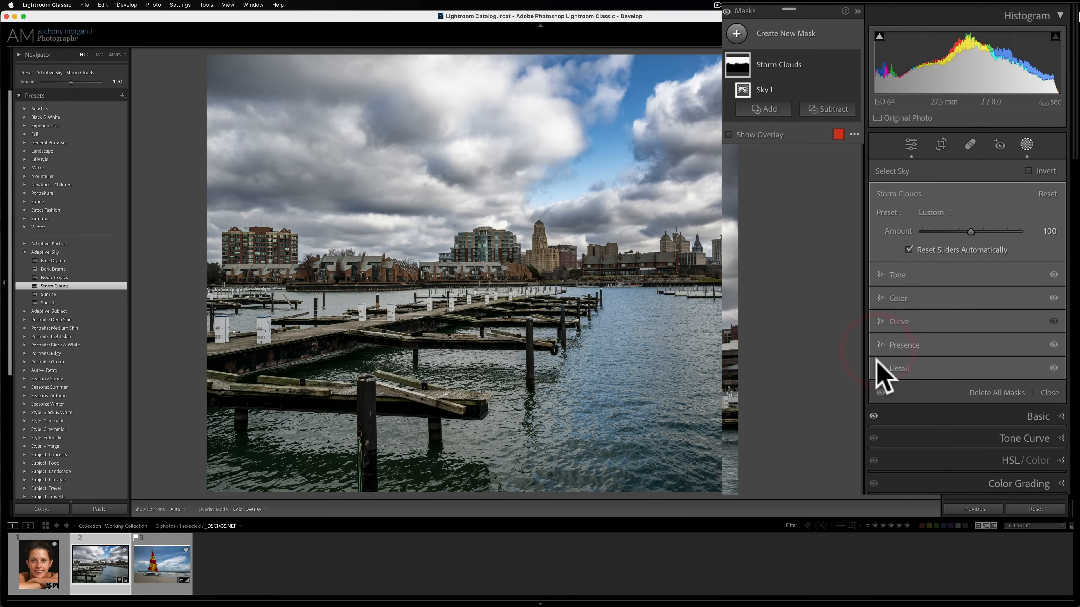
click(898, 368)
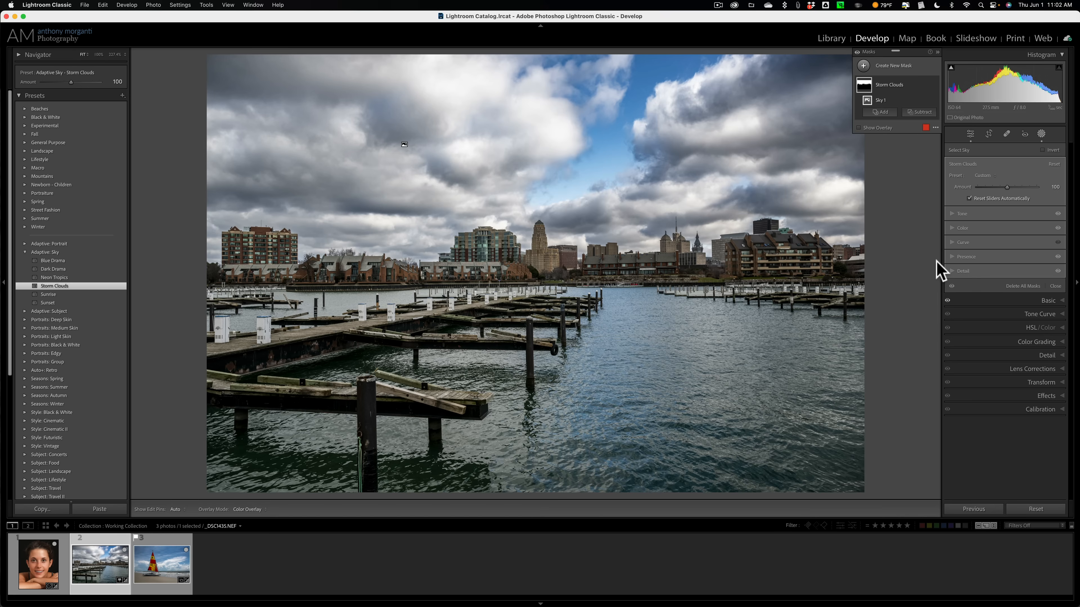
mouse_move(105, 291)
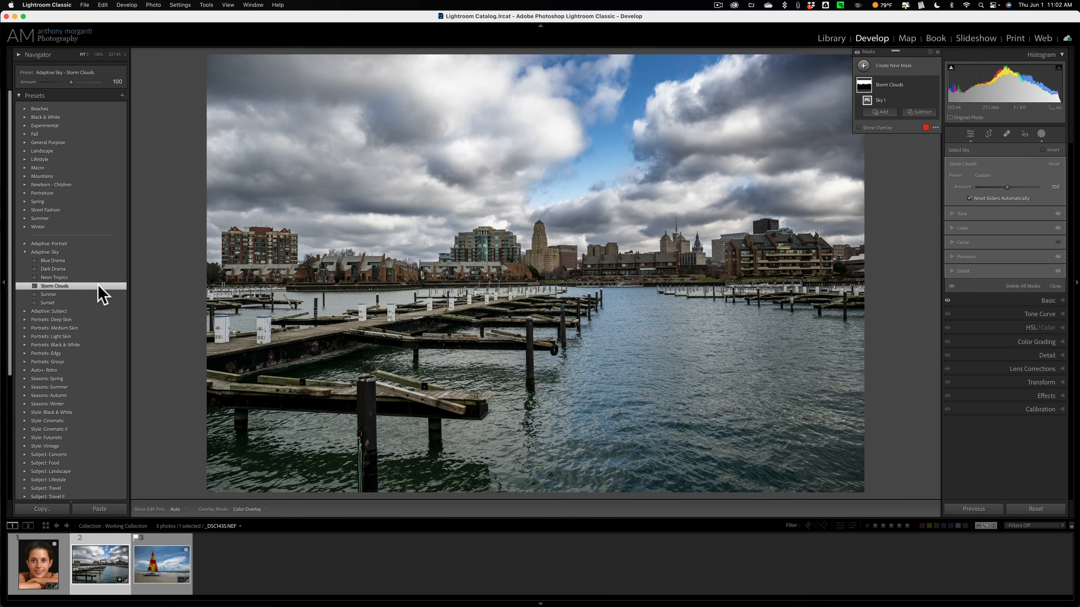
click(161, 564)
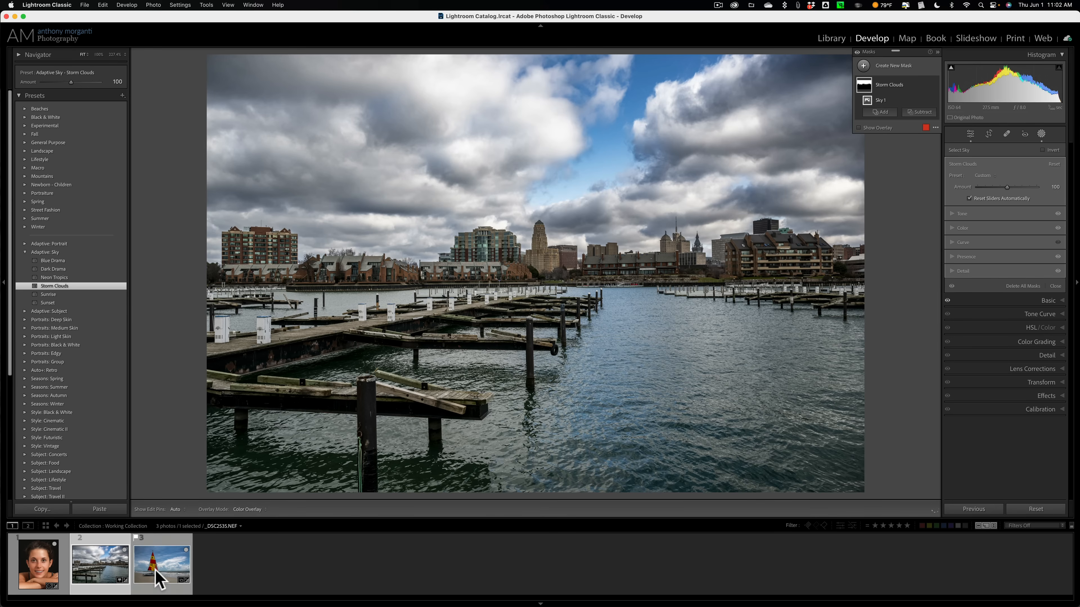
Apply Pop from Adaptive: Subject to the sailboat photo, creating a subject mask with Exposure 0.33
click(162, 563)
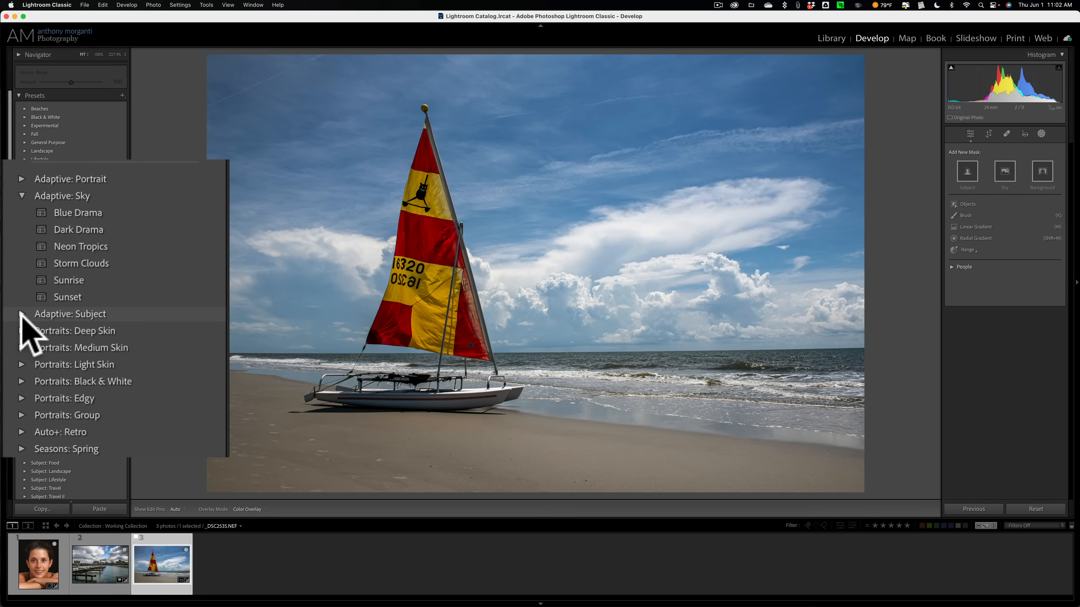
click(22, 314)
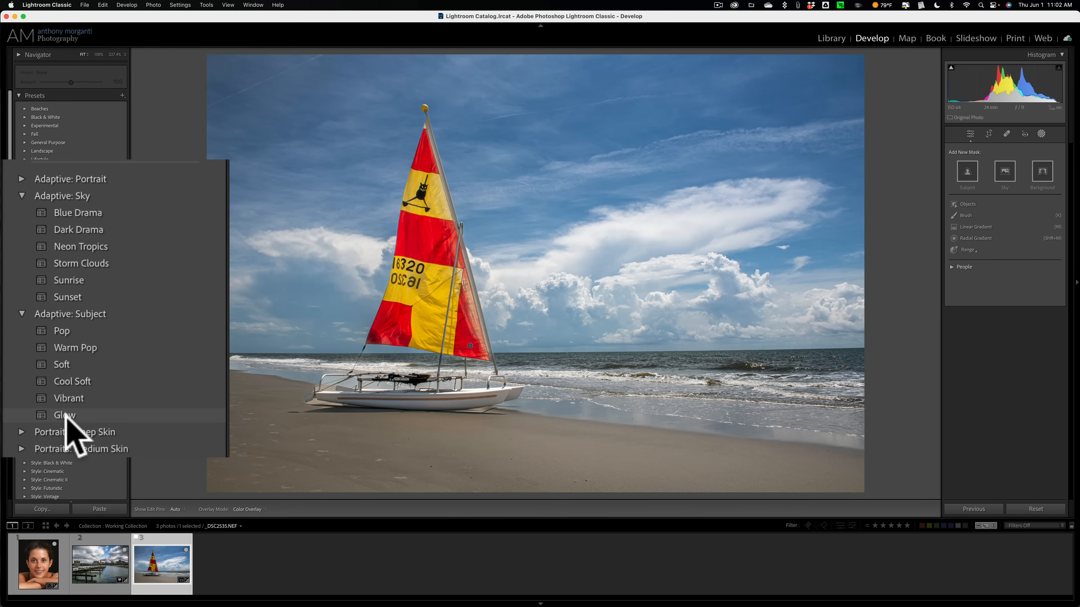
click(61, 331)
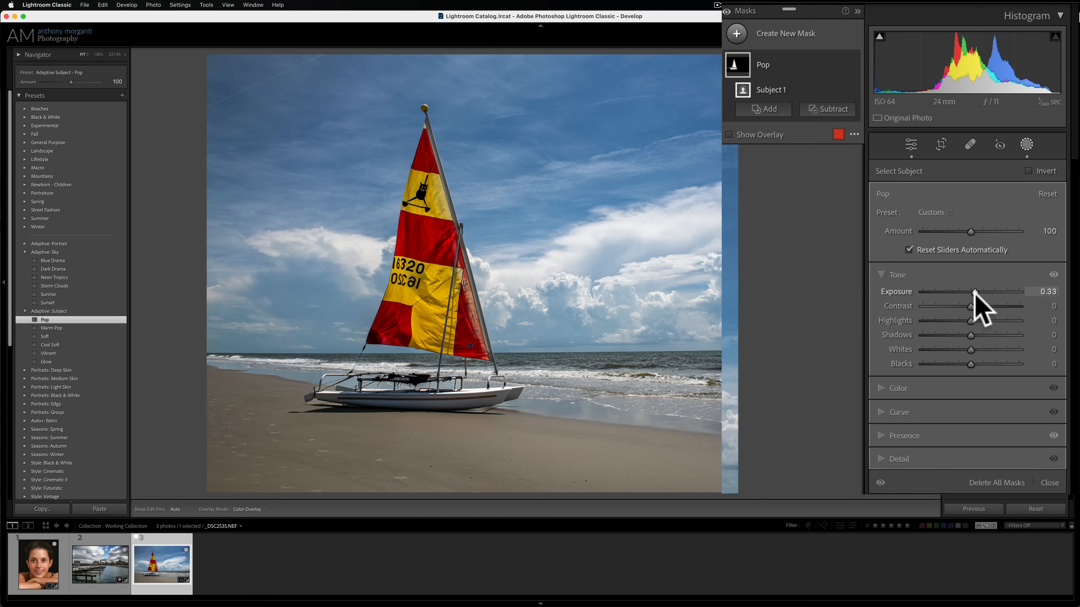
Collapse the subject mask's Tone and show its Presence values, Texture 10 and Clarity 10
click(898, 274)
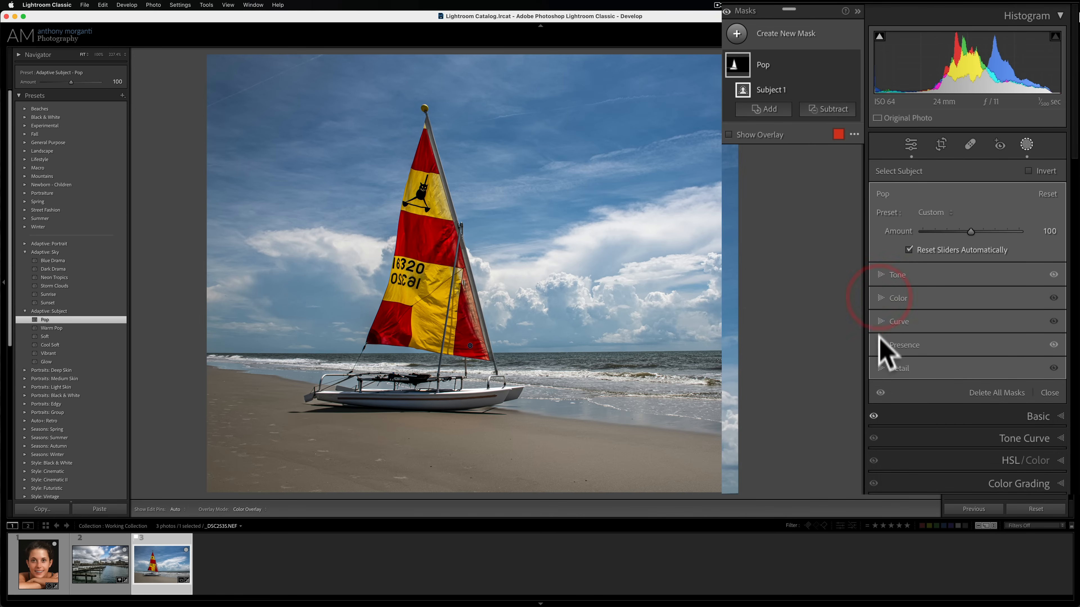
click(904, 344)
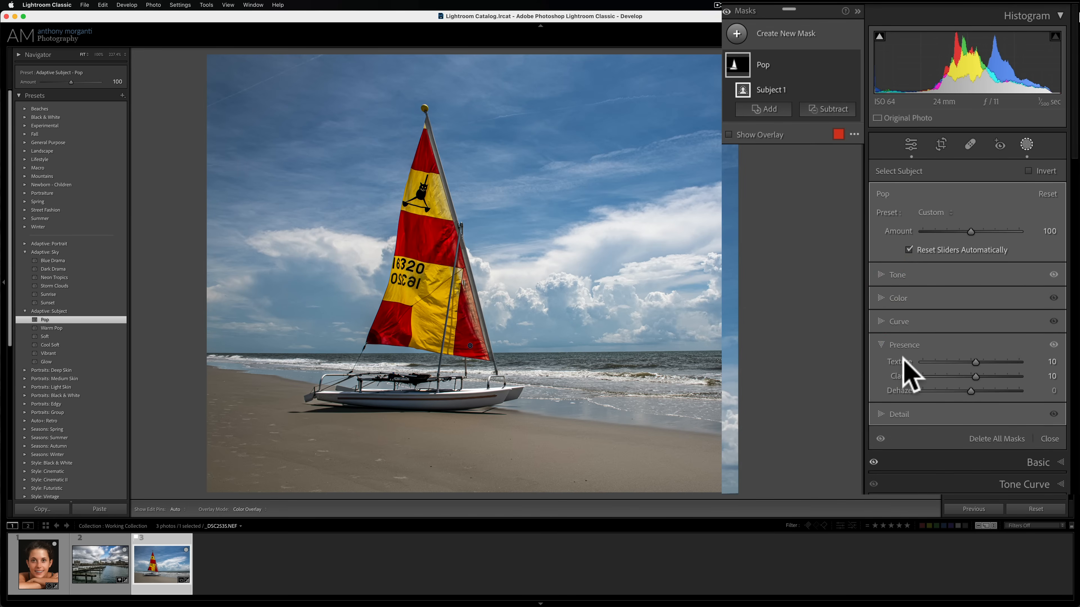
mouse_move(988, 391)
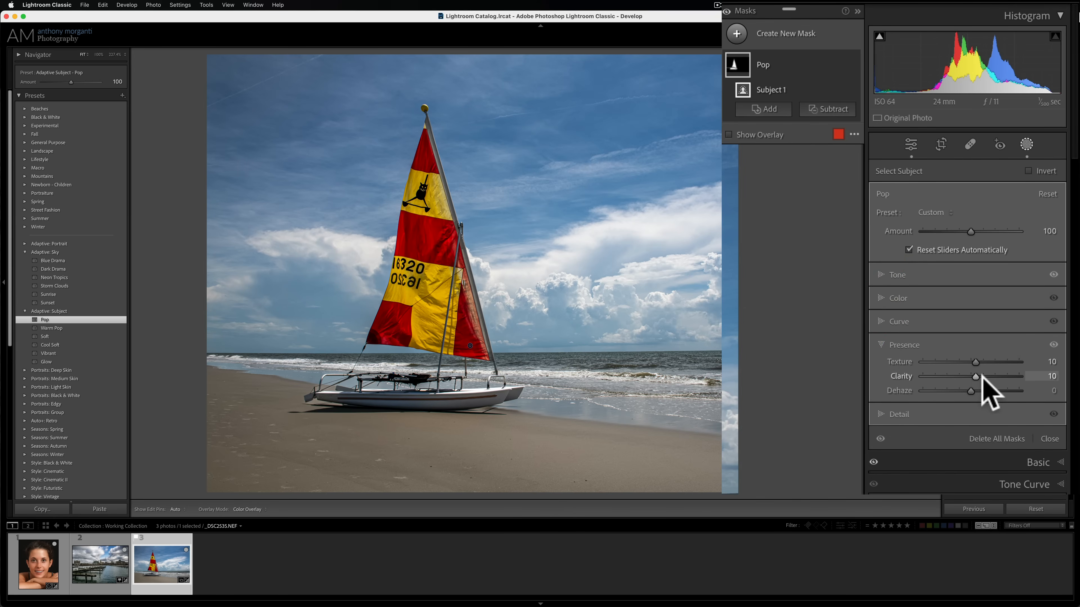
mouse_move(826, 250)
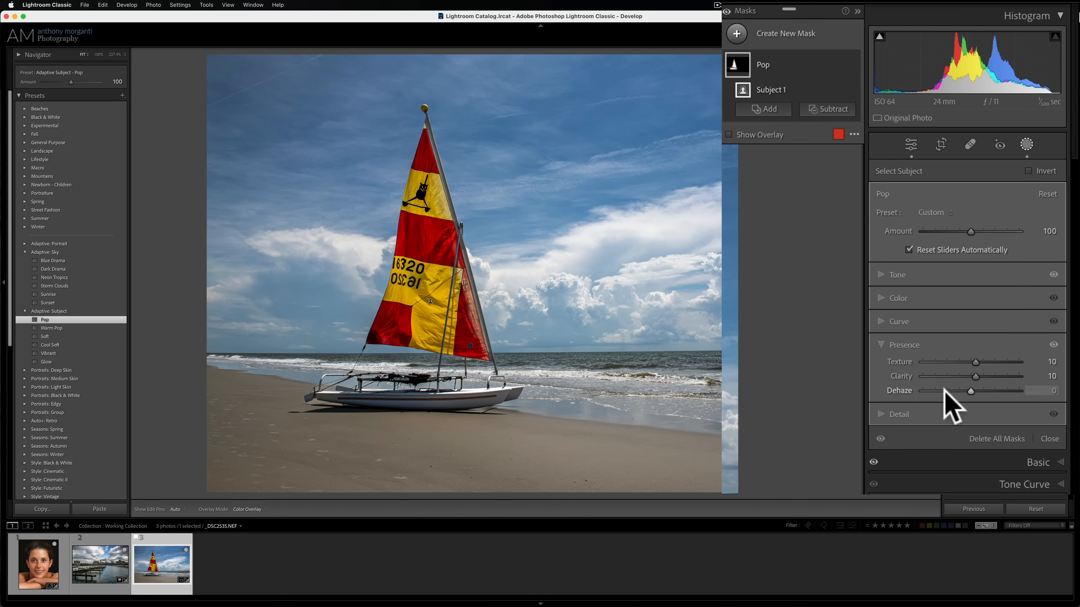
mouse_move(917, 377)
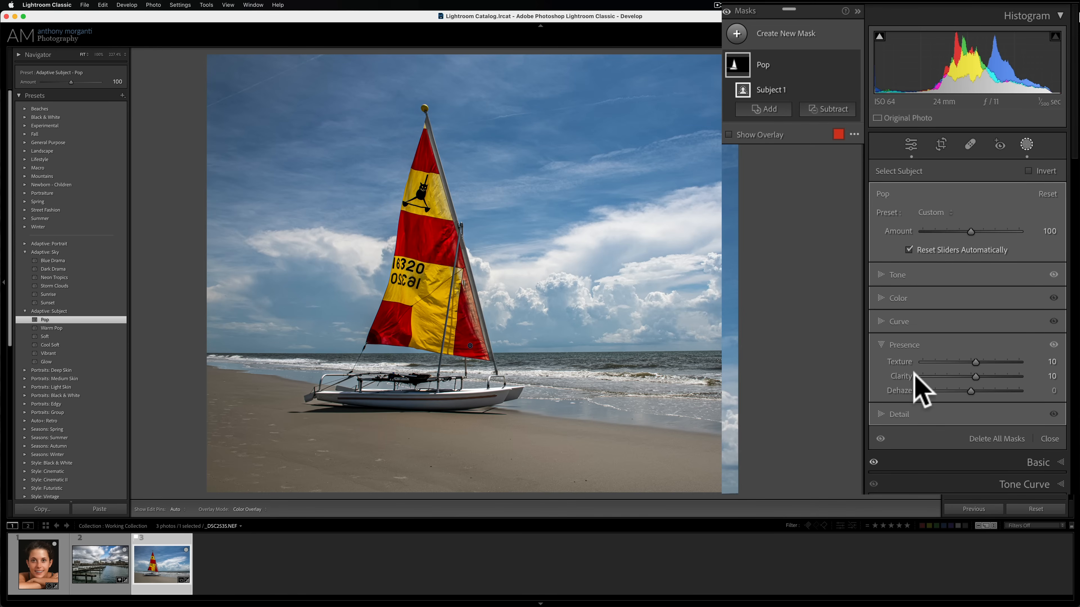
mouse_move(429, 302)
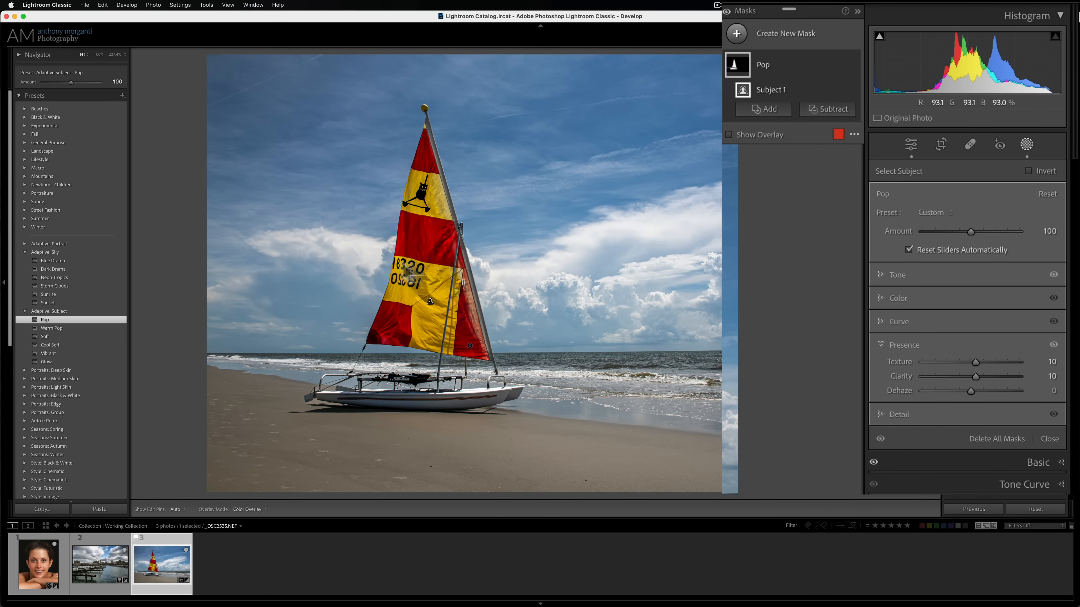
mouse_move(219, 337)
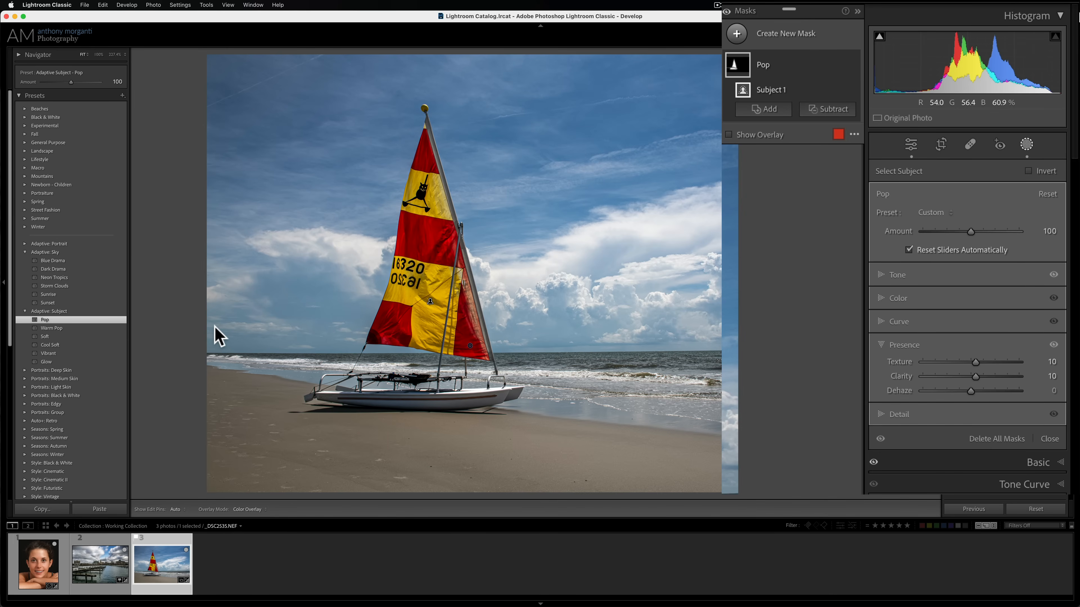
mouse_move(224, 336)
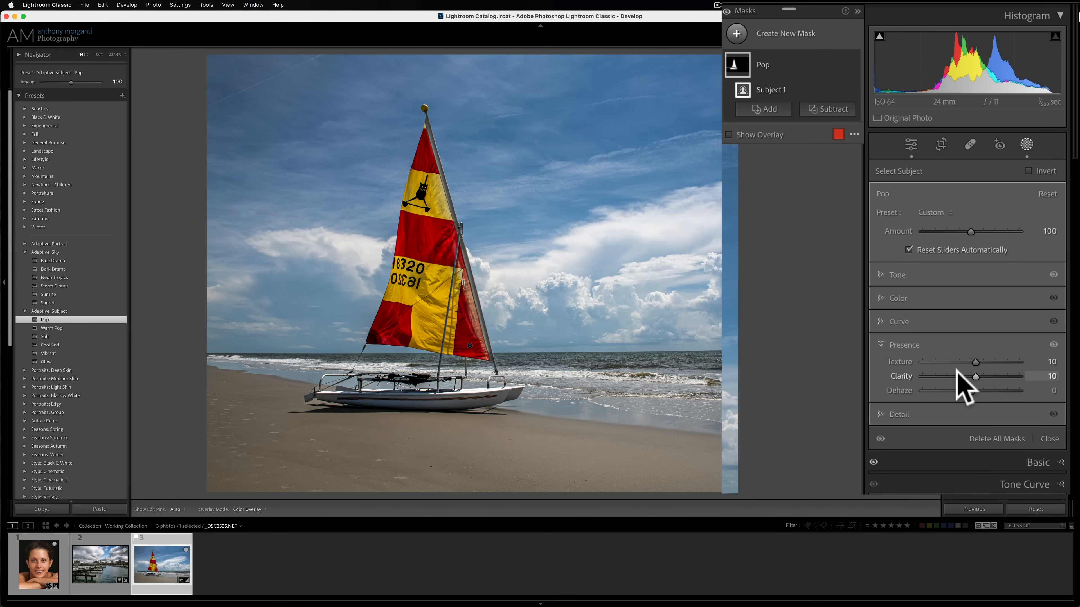
mouse_move(954, 393)
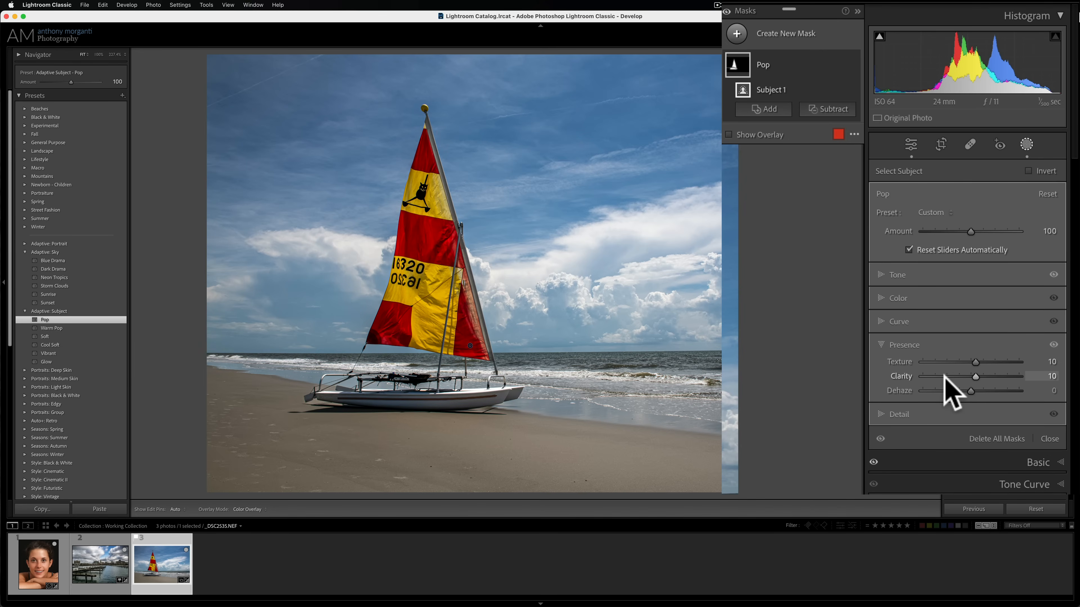
mouse_move(58, 331)
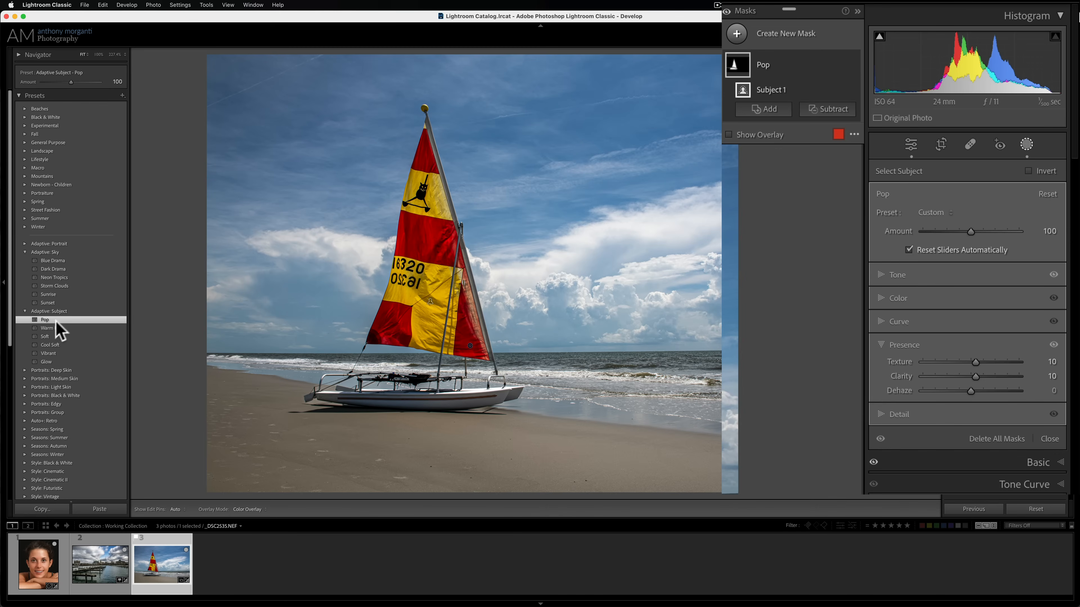
Try Warm Pop (Texture 20) on the sailboat, then revert to Pop with Texture 10
click(52, 328)
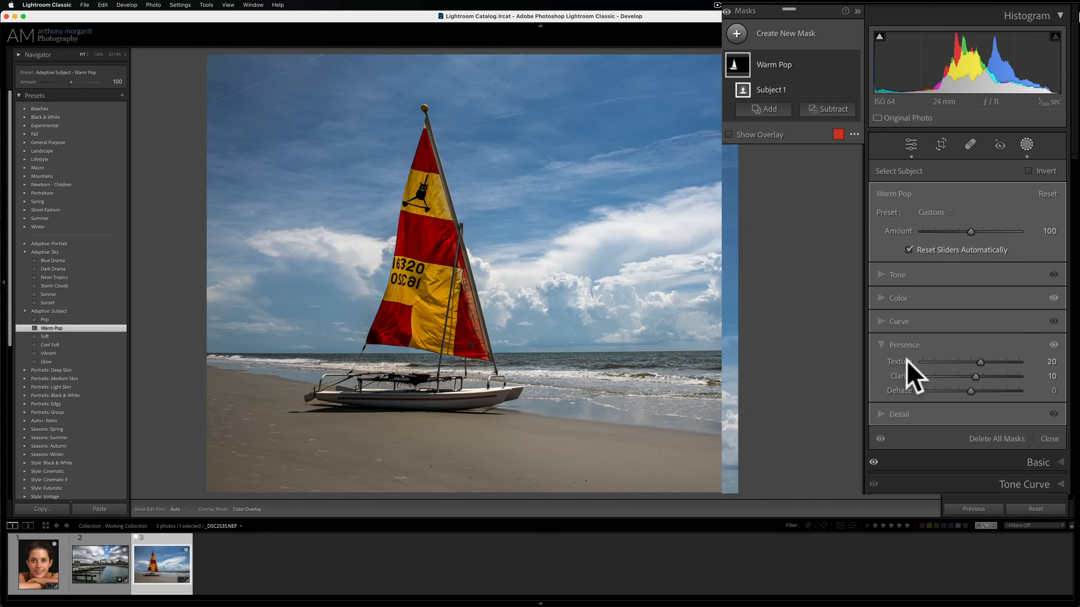
mouse_move(1007, 392)
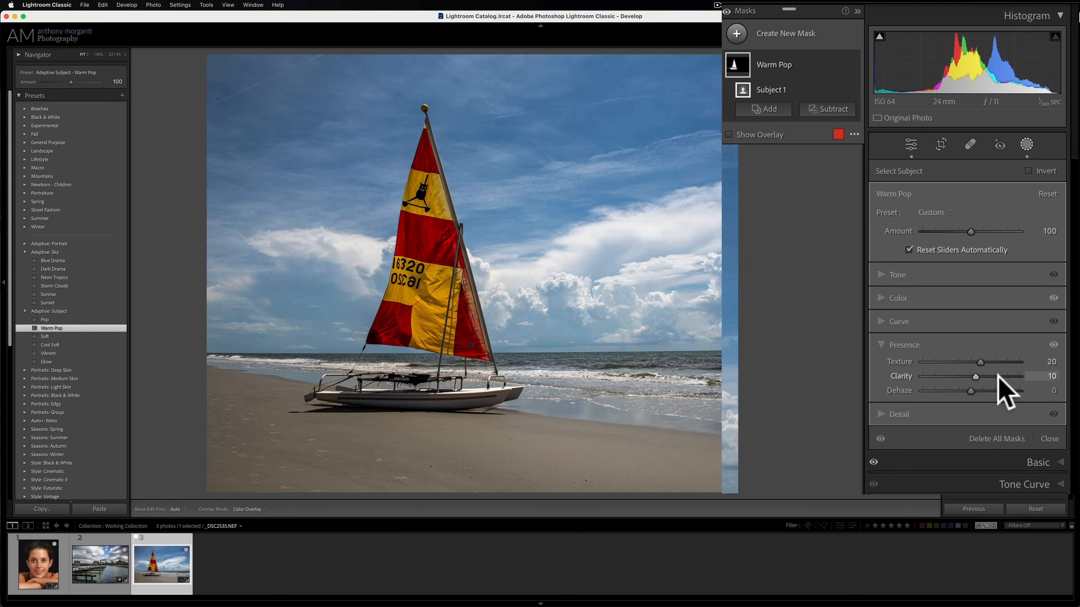
click(44, 320)
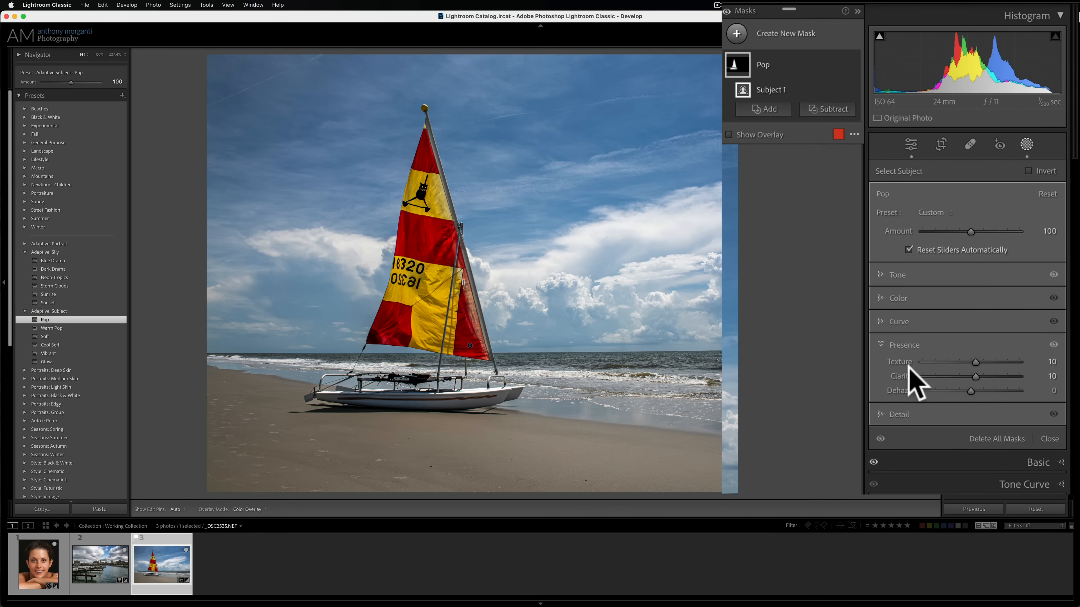
mouse_move(982, 390)
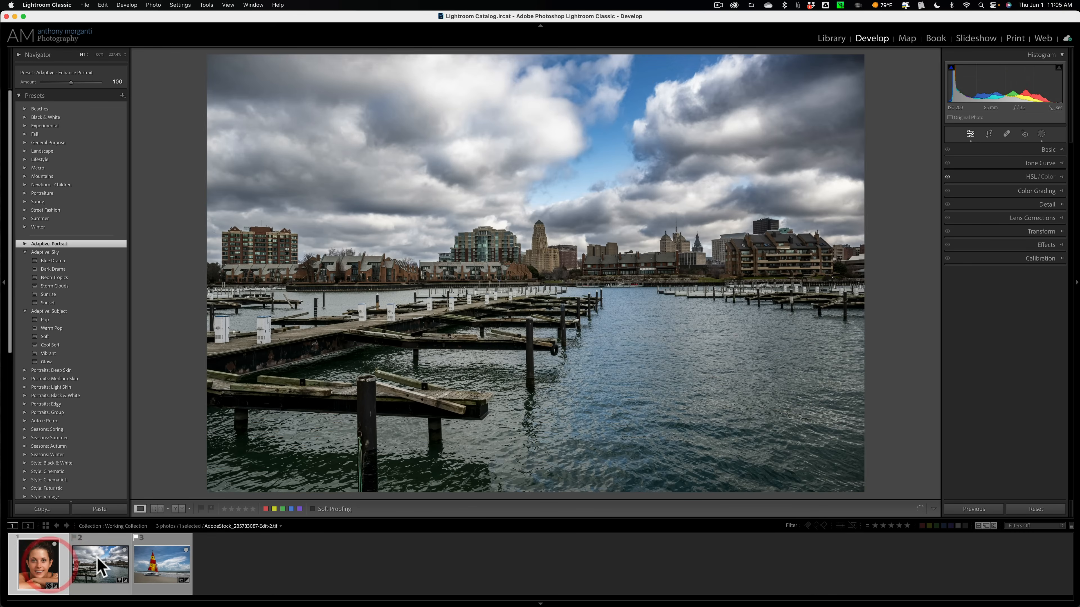
Show the portrait photo and collapse the Adaptive: Sky and Adaptive: Subject preset groups
click(39, 565)
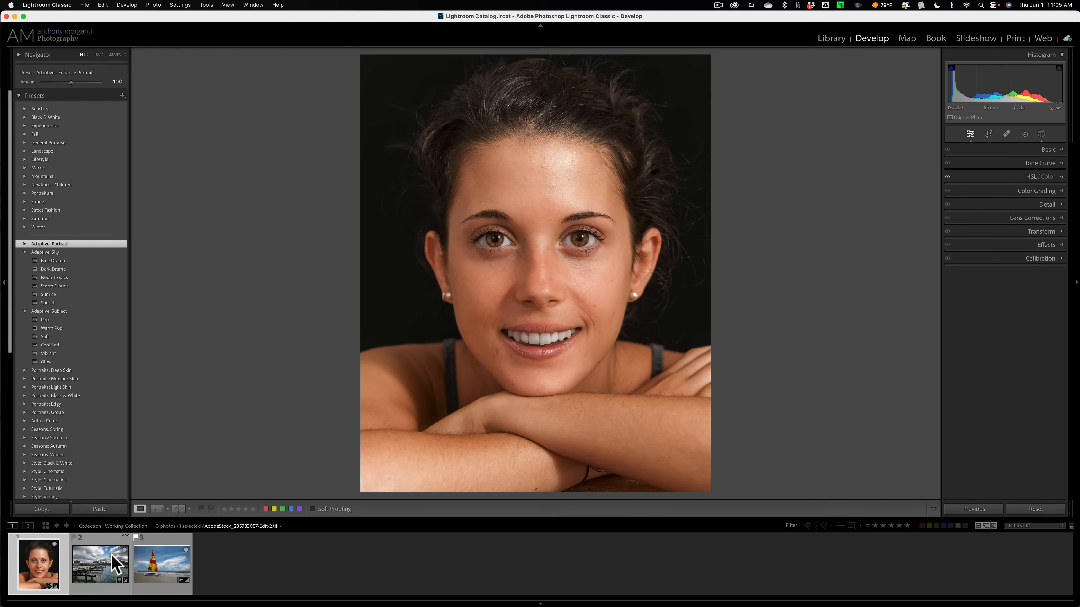
mouse_move(100, 563)
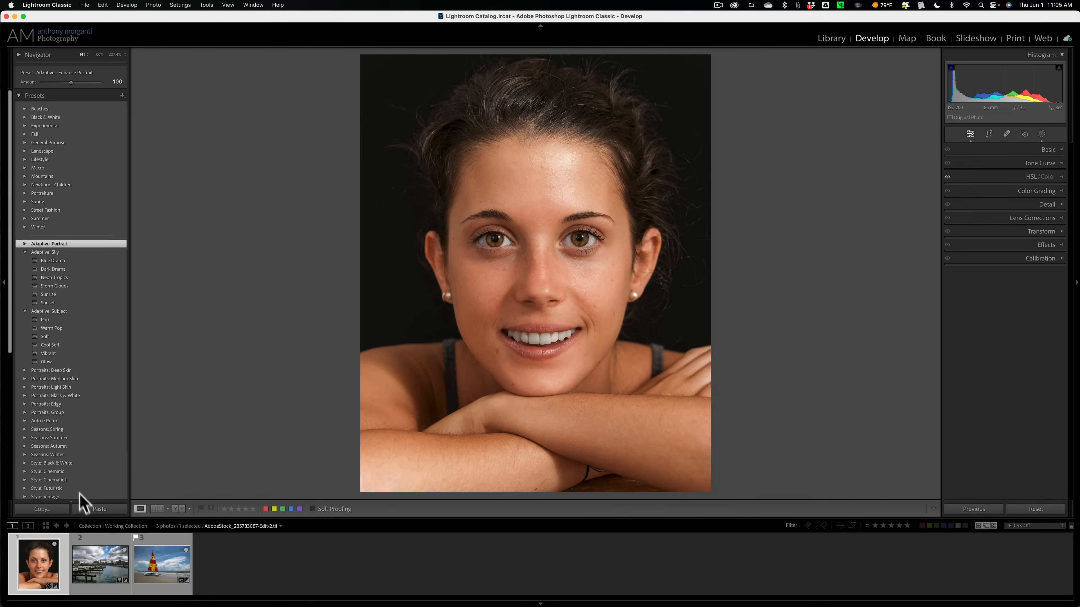
click(25, 252)
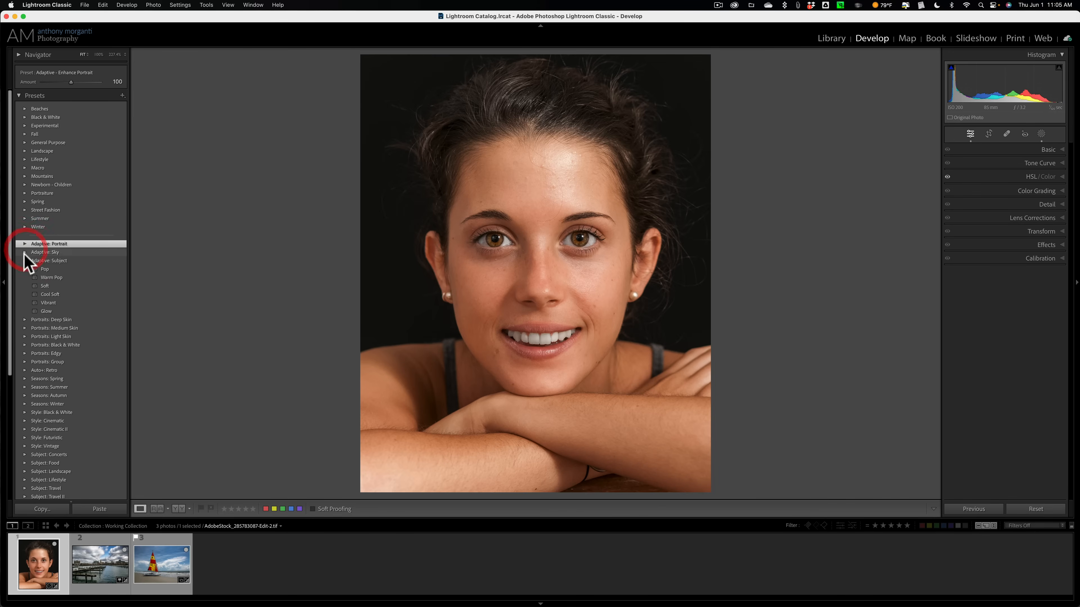
click(49, 243)
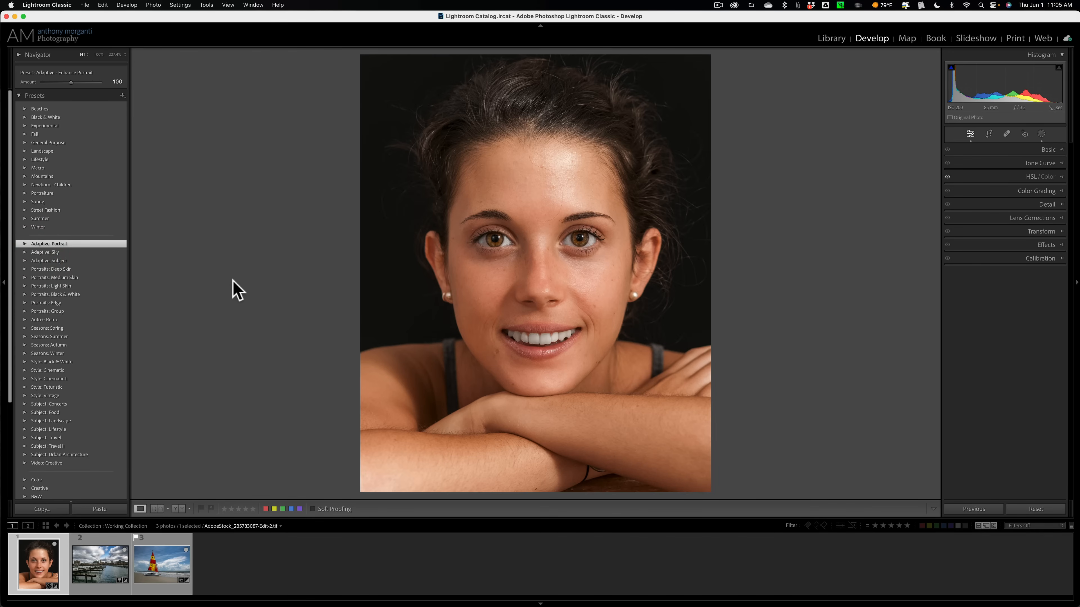